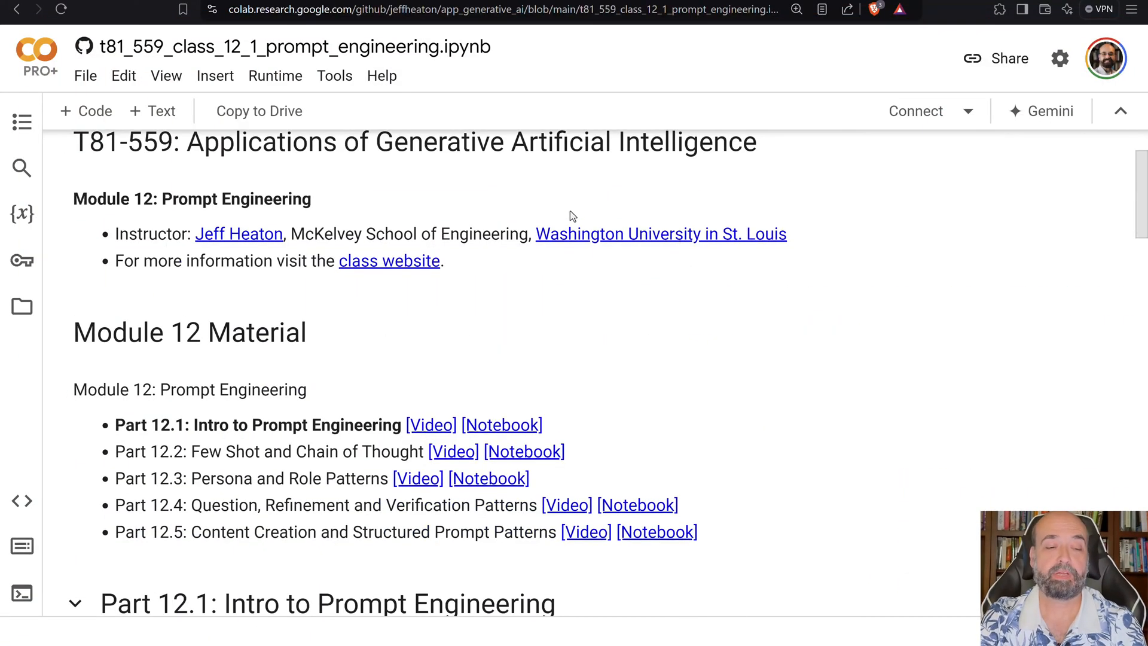
{"action": "mouse_move", "coordinate": [551, 201]}
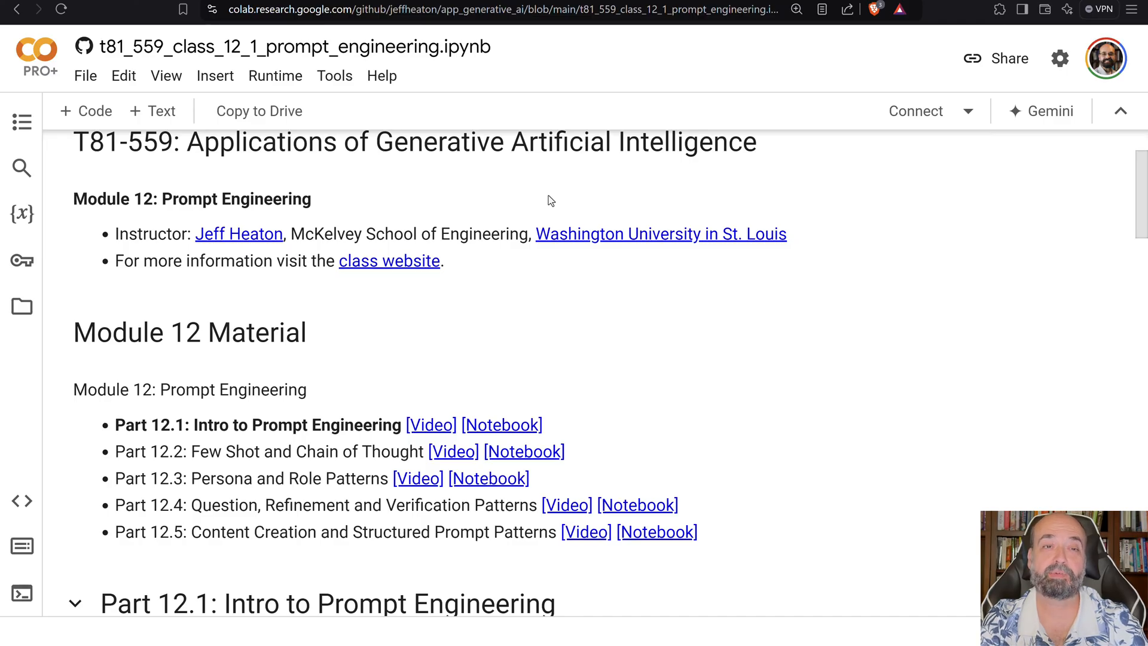
Scroll to the Part 12.1 heading and the first effective life insurance prompt example.
{"action": "scroll", "scroll_direction": "down", "scroll_amount": 3}
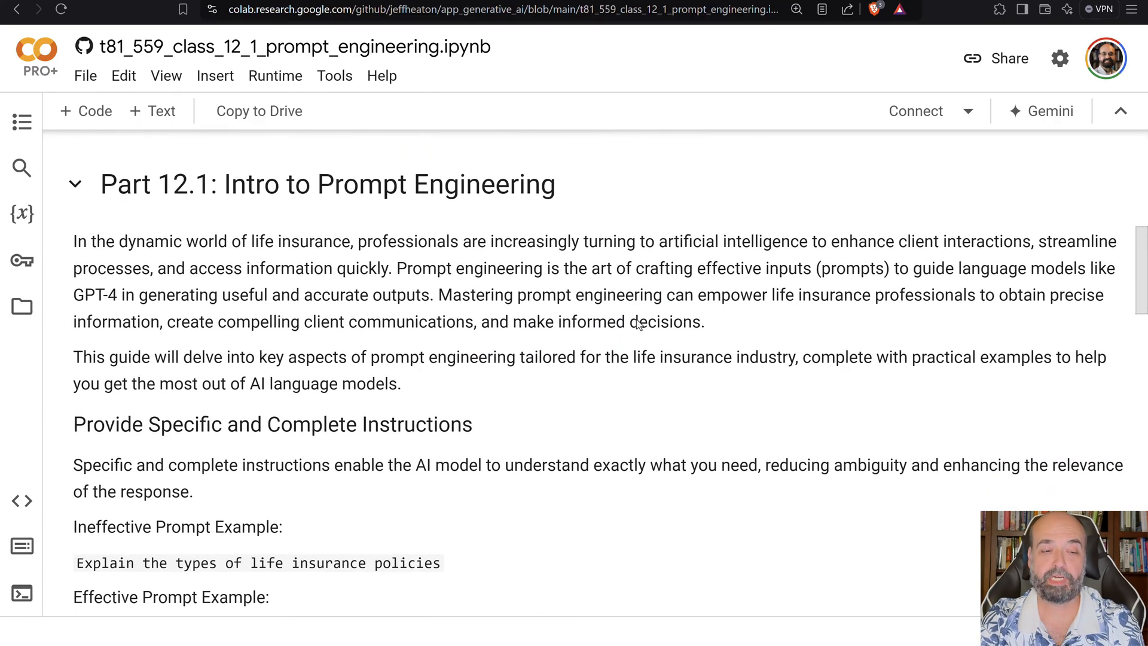
{"action": "scroll", "scroll_direction": "down", "scroll_amount": 3}
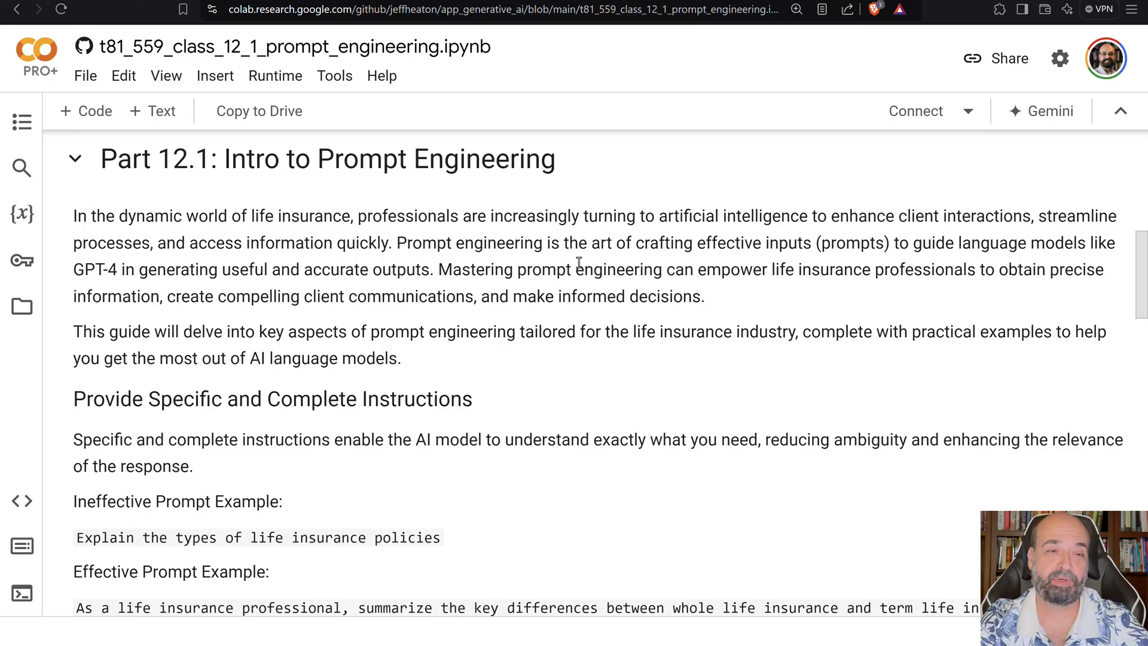
{"action": "mouse_move", "coordinate": [266, 34]}
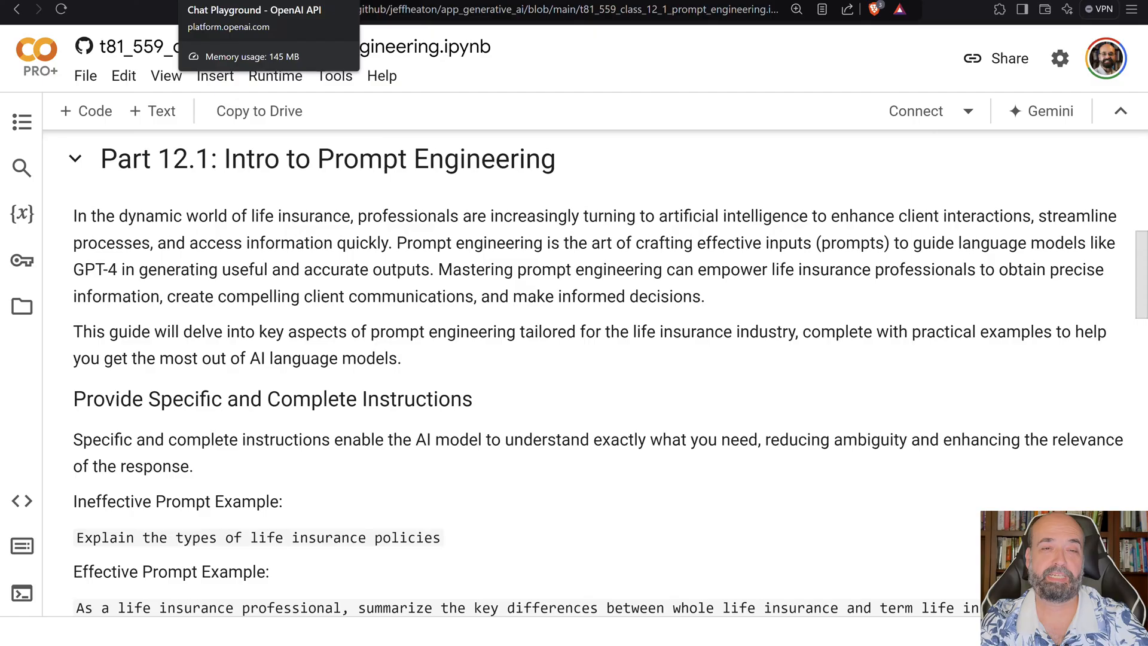
Switch to the OpenAI Playground tab showing the empty gpt-4o chat and its sliders.
{"action": "left_click", "coordinate": [252, 10]}
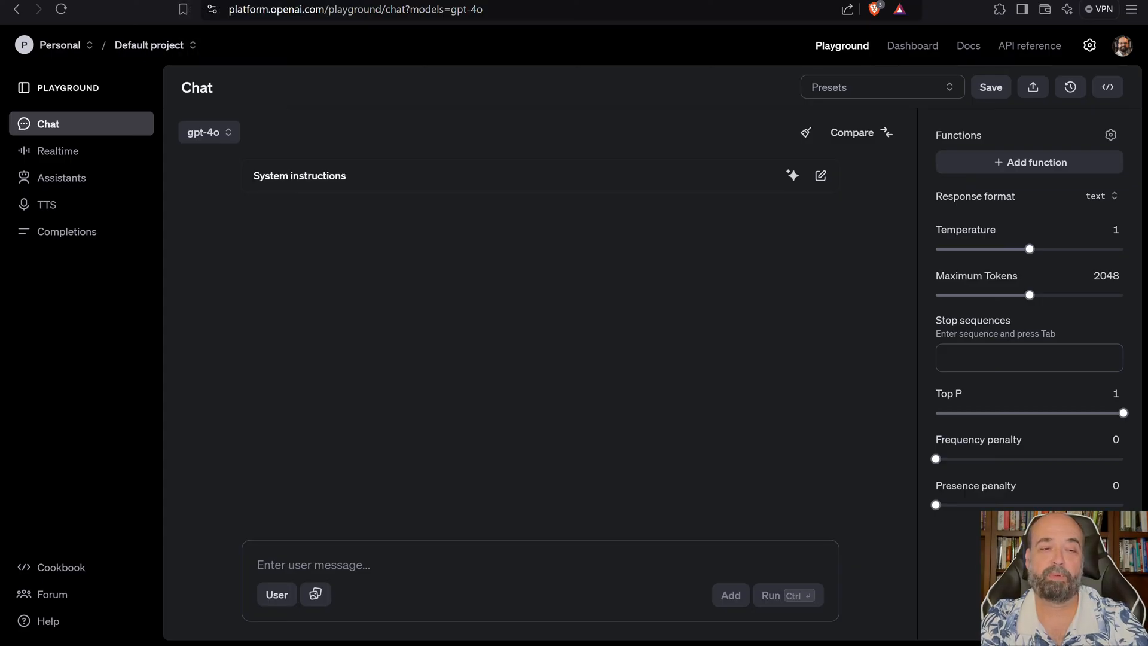
{"action": "mouse_move", "coordinate": [637, 287]}
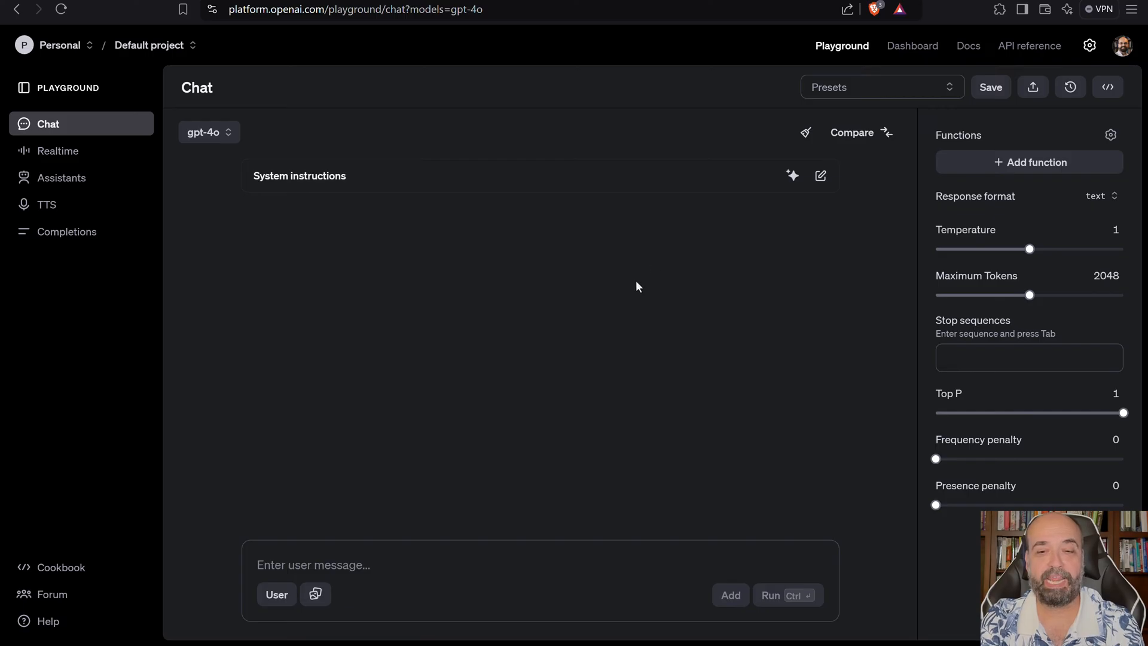
{"action": "mouse_move", "coordinate": [683, 317]}
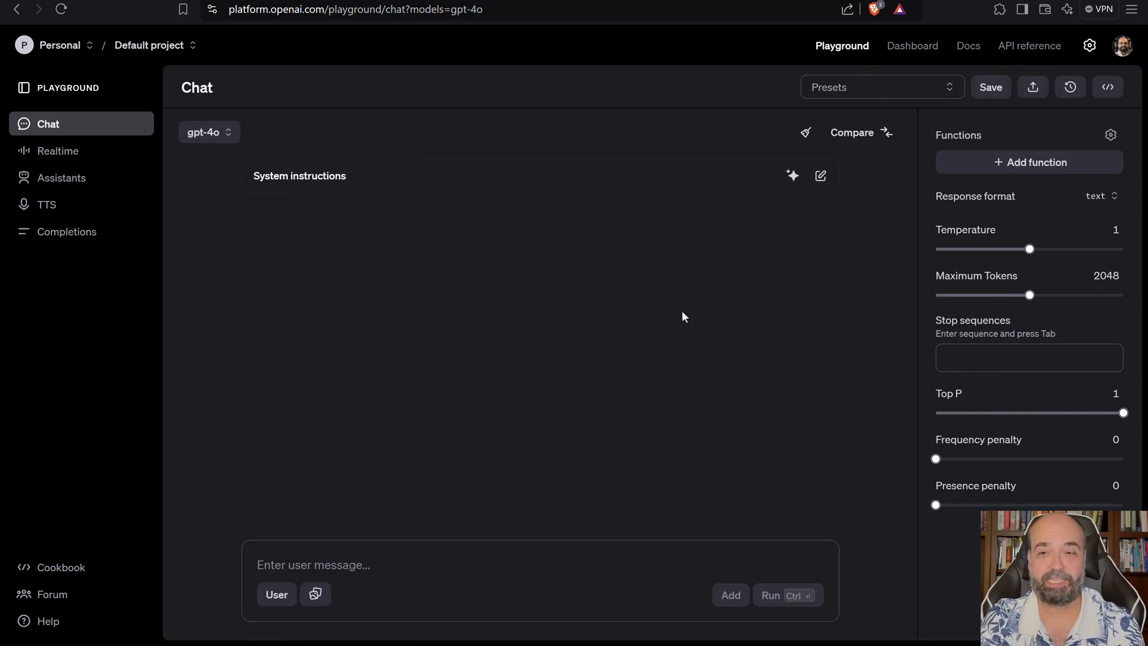
{"action": "mouse_move", "coordinate": [299, 273]}
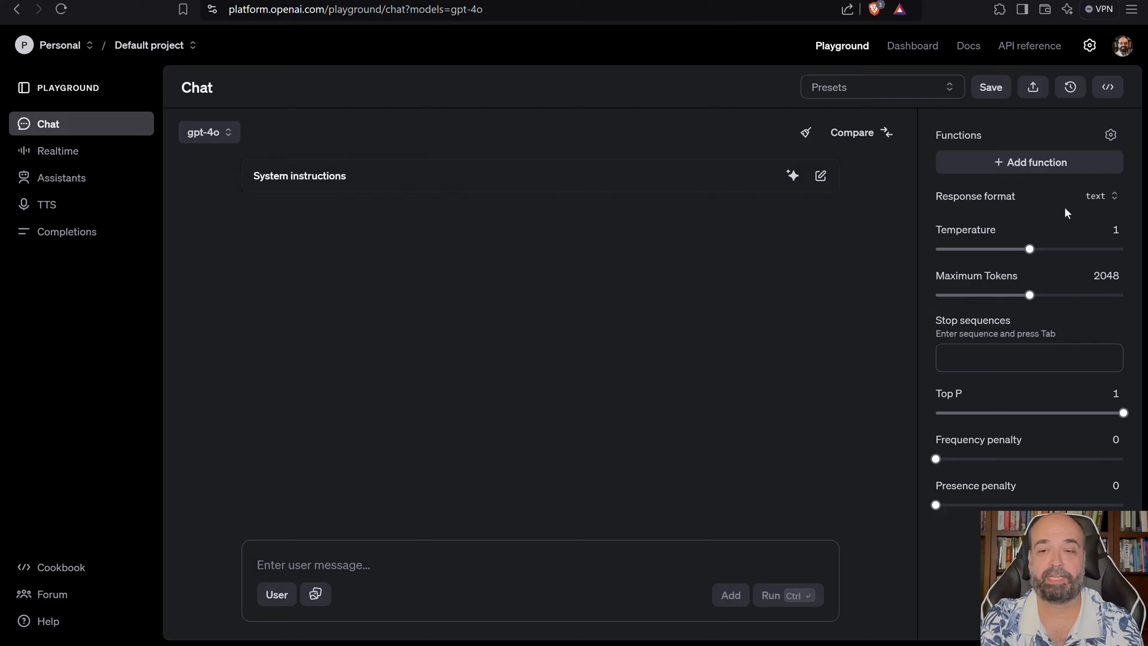
{"action": "mouse_move", "coordinate": [1049, 374]}
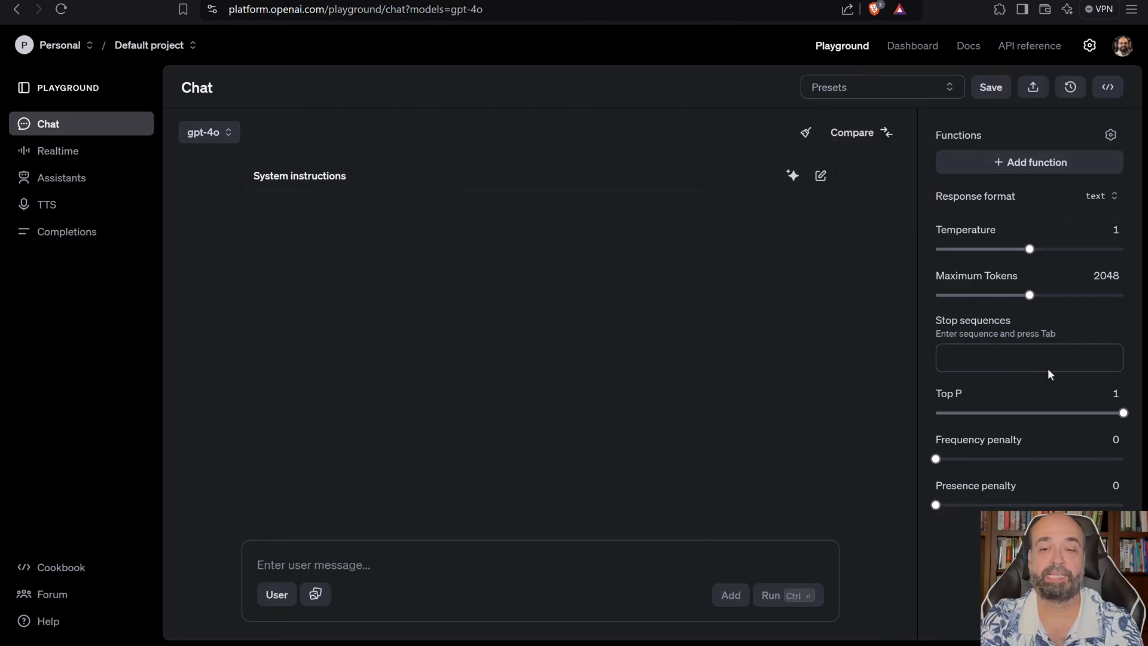
{"action": "mouse_move", "coordinate": [371, 543]}
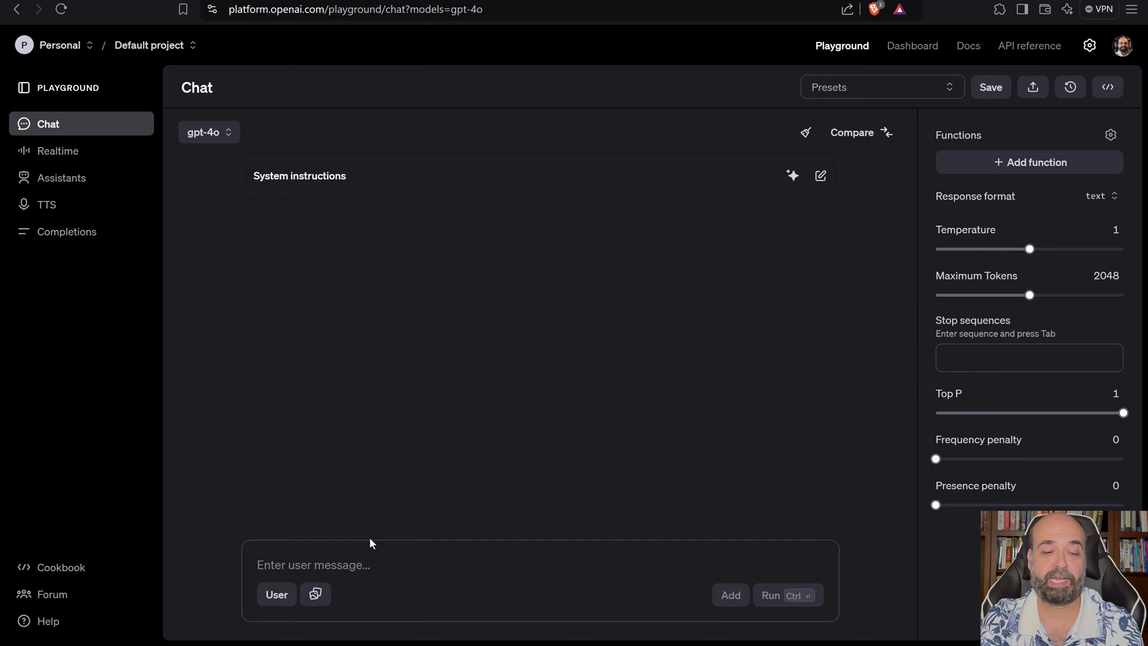
{"action": "mouse_move", "coordinate": [421, 598]}
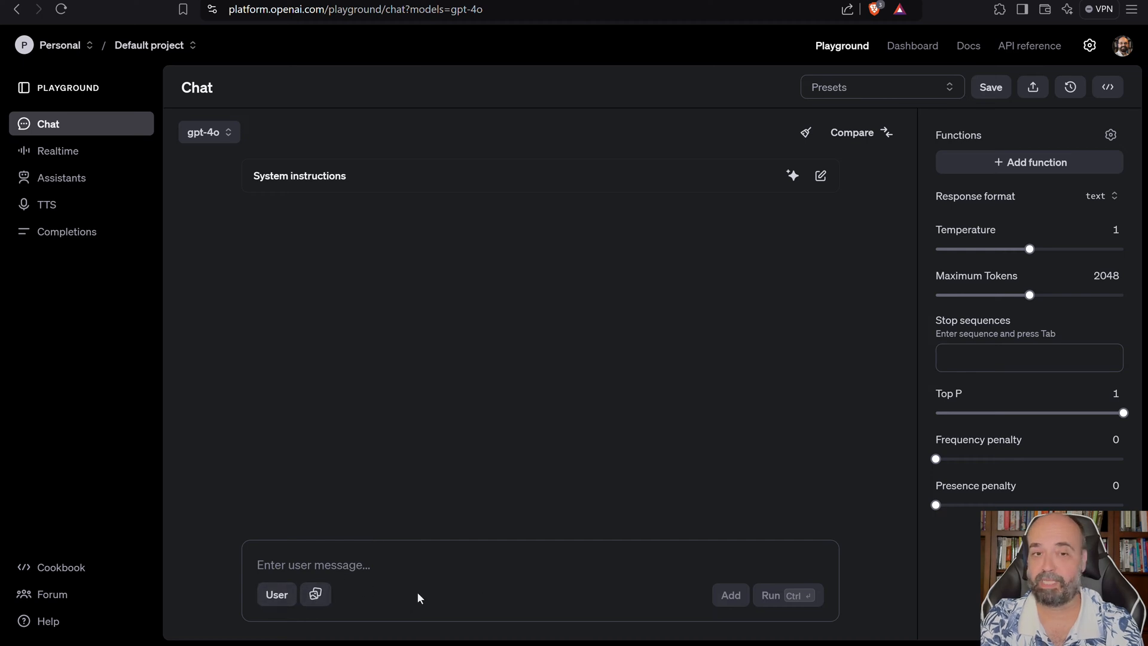
{"action": "mouse_move", "coordinate": [426, 177]}
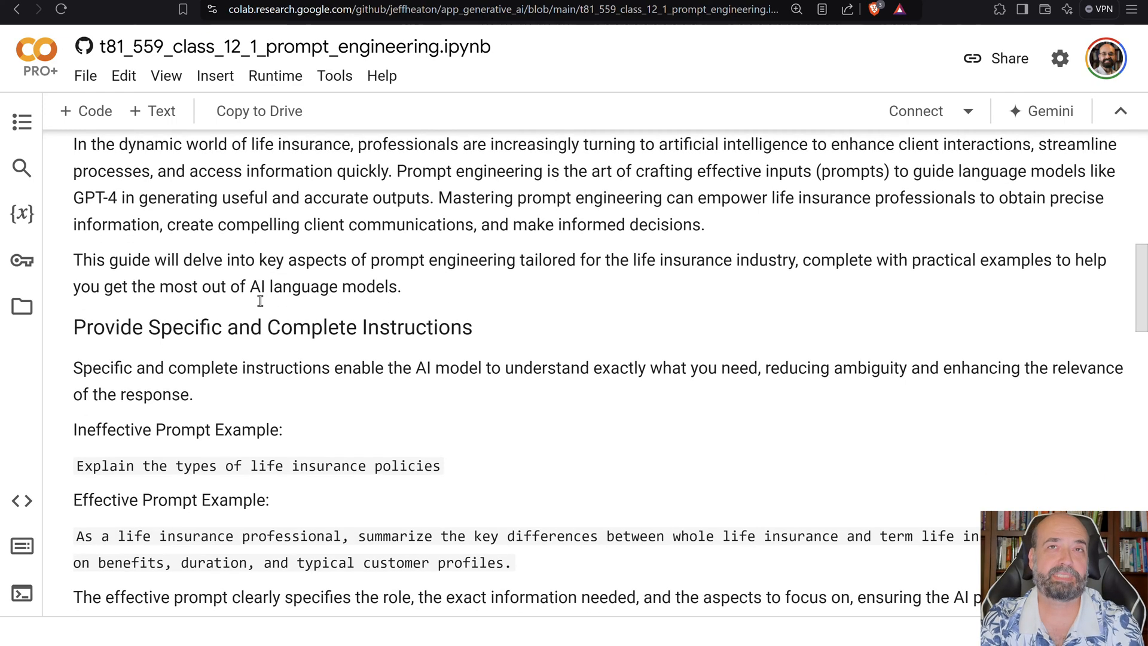
Scroll through the specific-instructions examples down to the exception-situation heading.
{"action": "scroll", "scroll_direction": "down", "scroll_amount": 3}
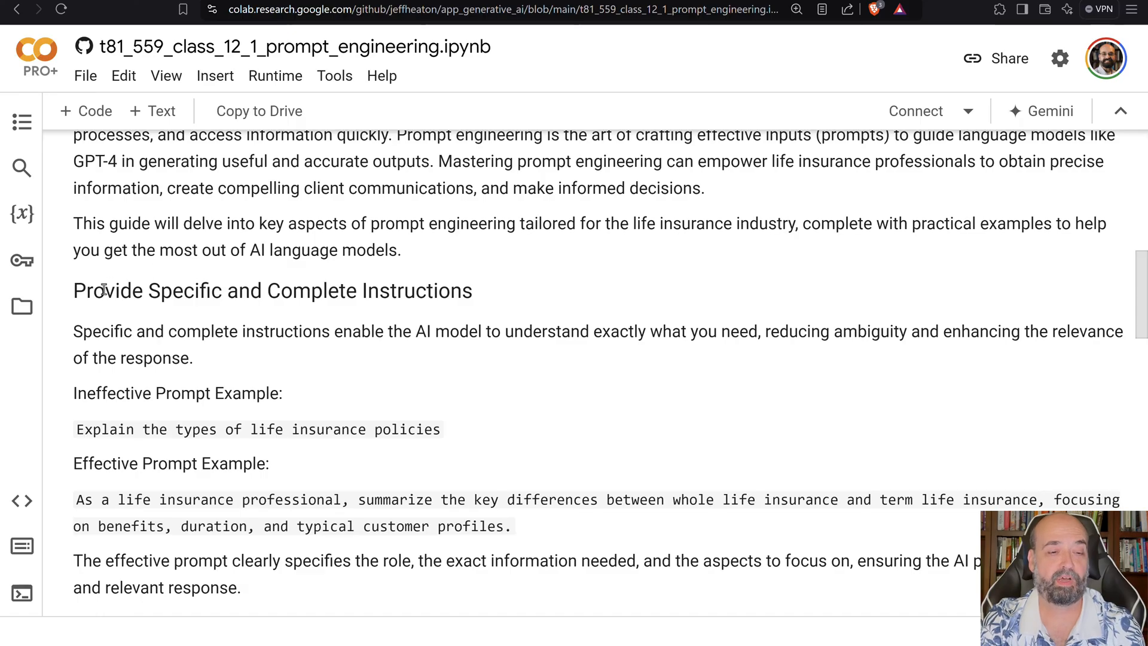
{"action": "mouse_move", "coordinate": [385, 282]}
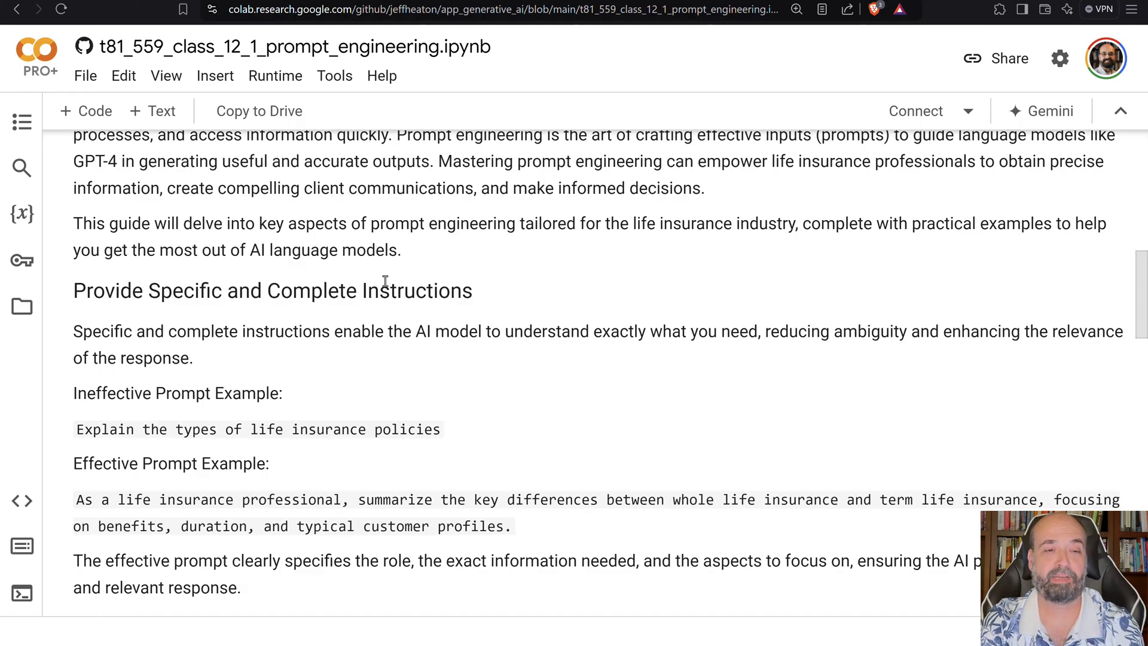
{"action": "scroll", "scroll_direction": "down", "scroll_amount": 3}
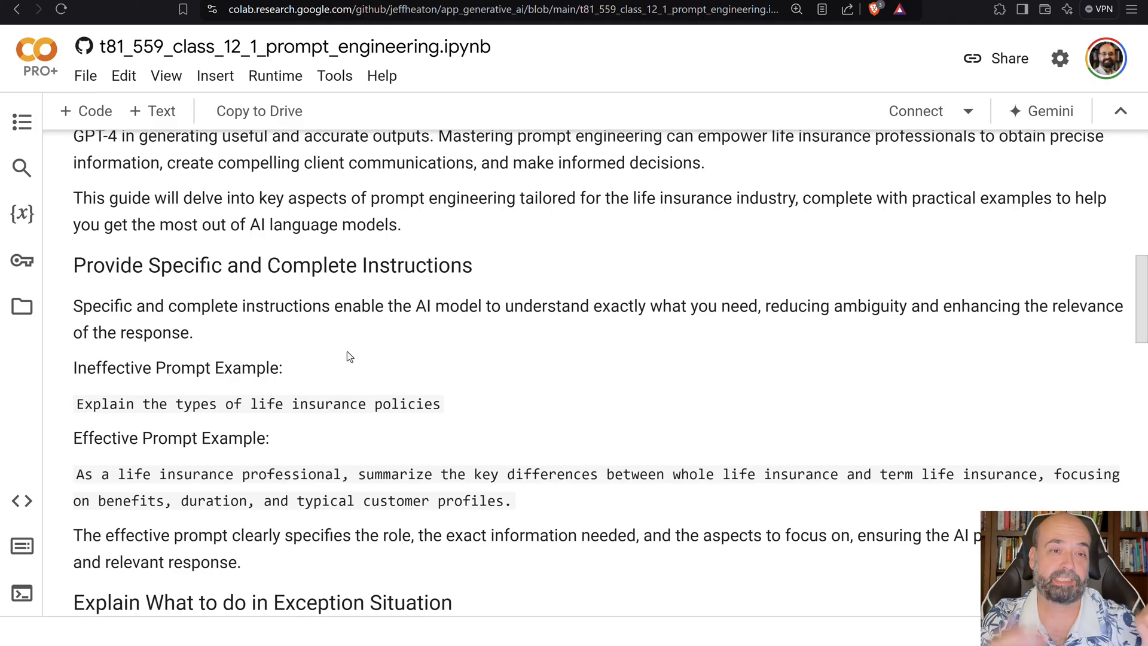
{"action": "mouse_move", "coordinate": [393, 86]}
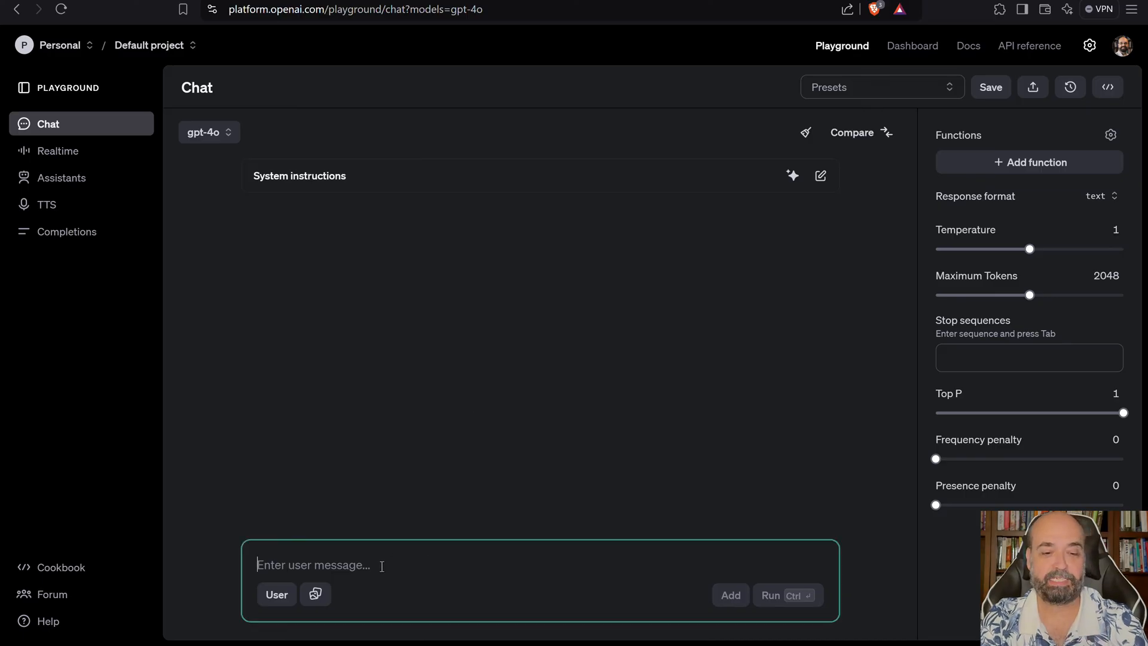
Ask gpt-4o to write a number-guessing program between 10 and 1 with clues, and run it.
{"action": "type", "text": "Write a"}
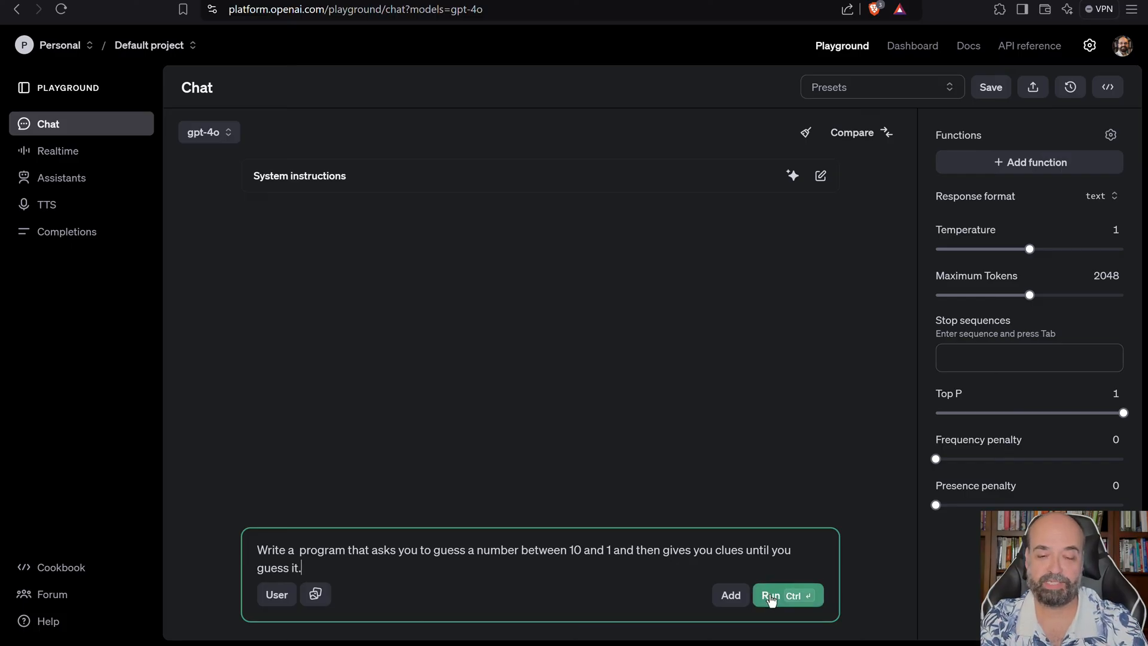
{"action": "left_click", "coordinate": [775, 596]}
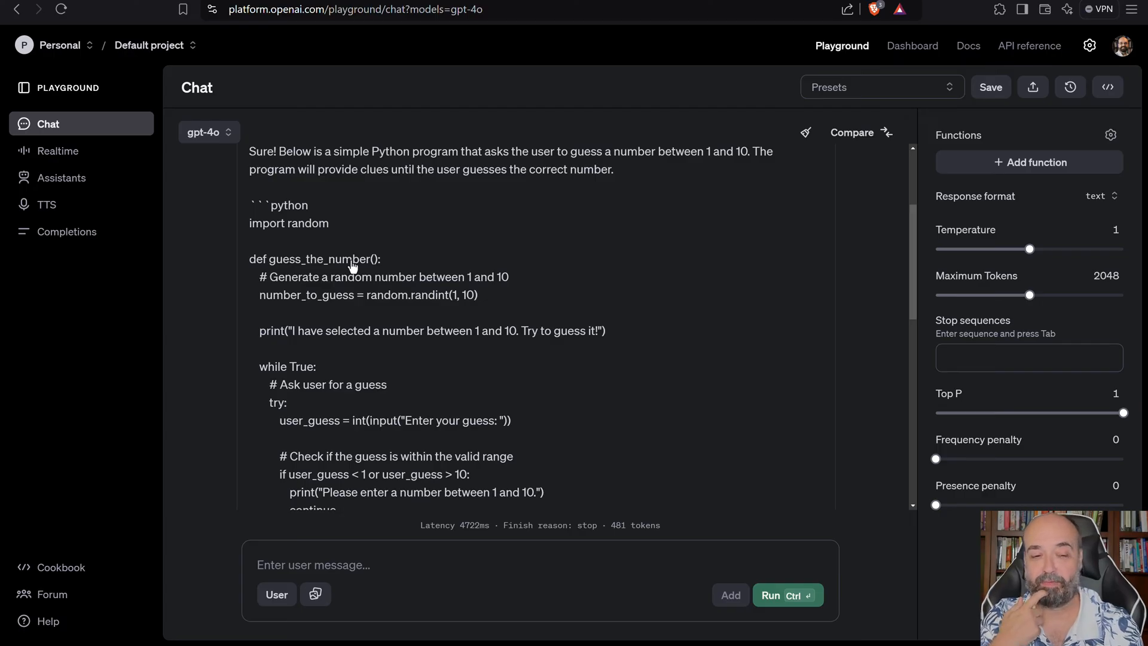
{"action": "mouse_move", "coordinate": [345, 400]}
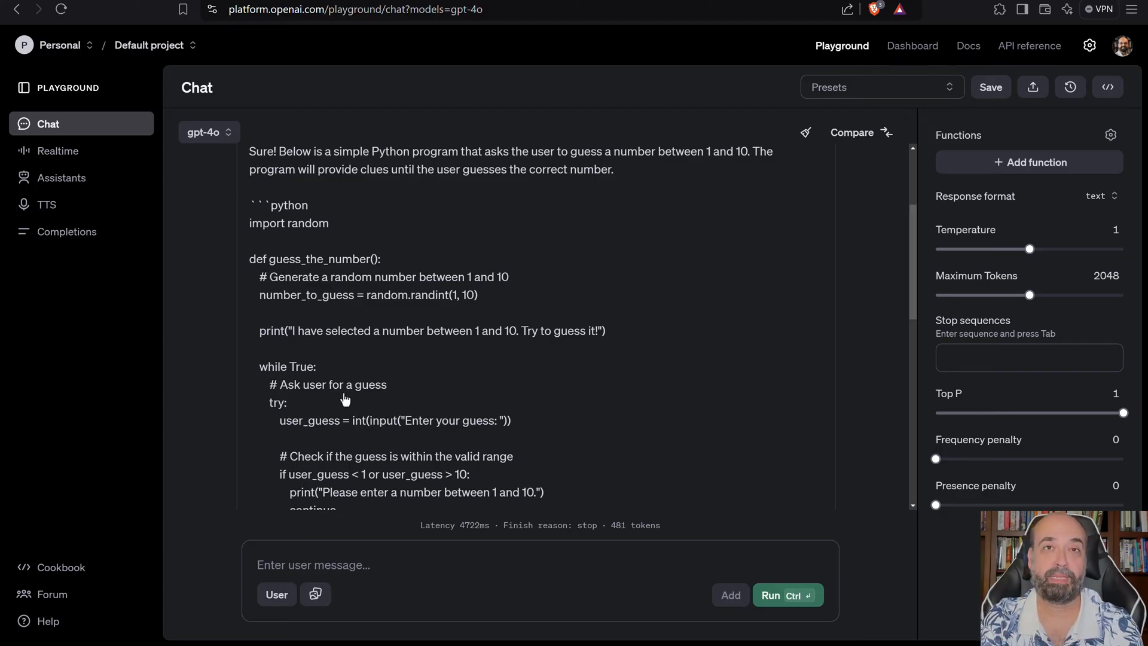
{"action": "mouse_move", "coordinate": [342, 336]}
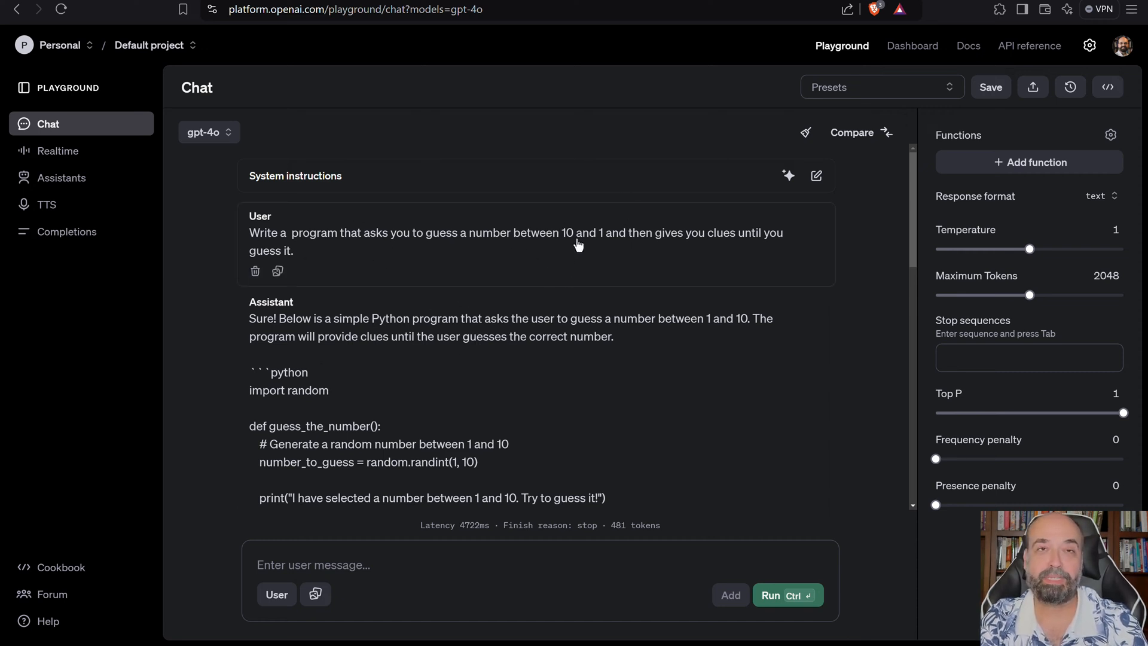
{"action": "mouse_move", "coordinate": [557, 239]}
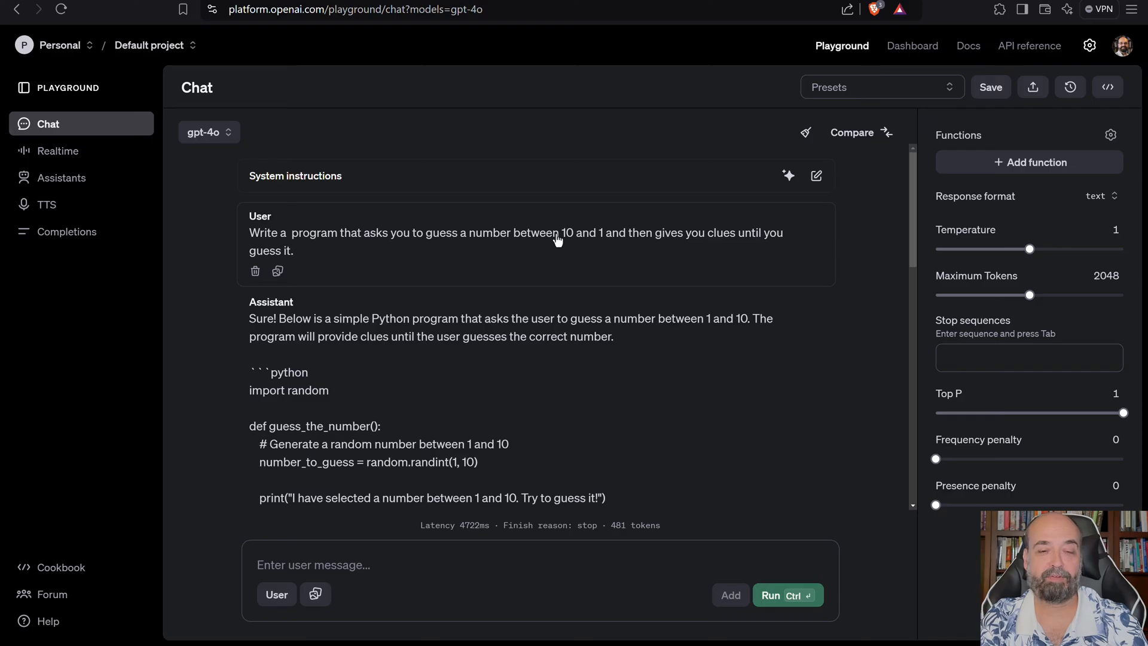
{"action": "mouse_move", "coordinate": [560, 263]}
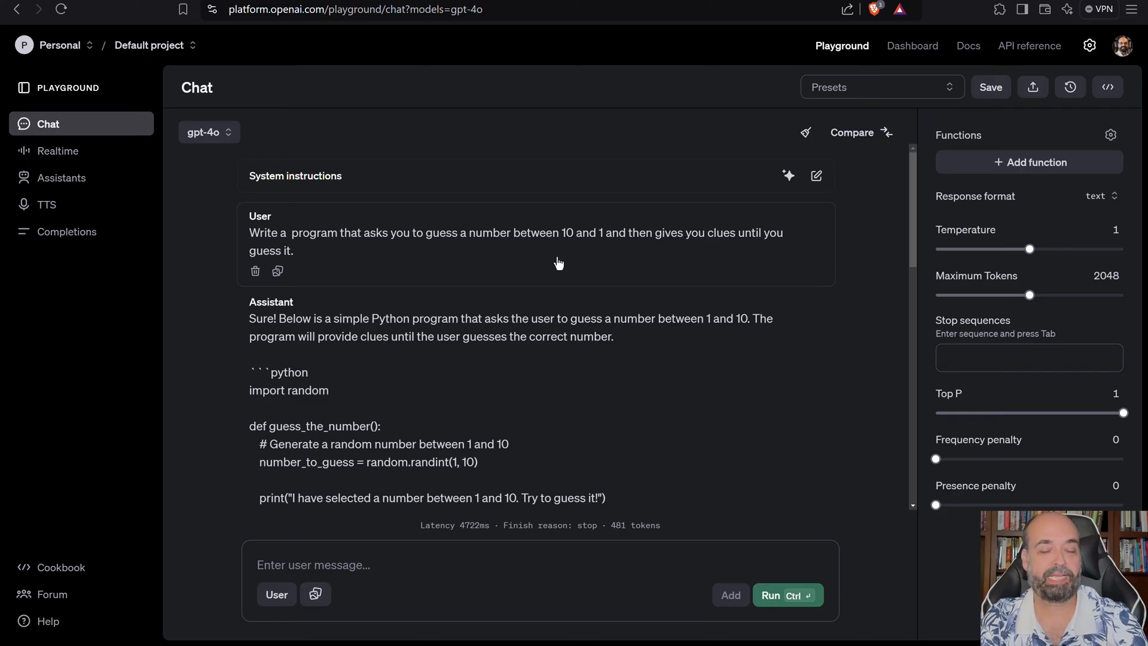
{"action": "mouse_move", "coordinate": [401, 612]}
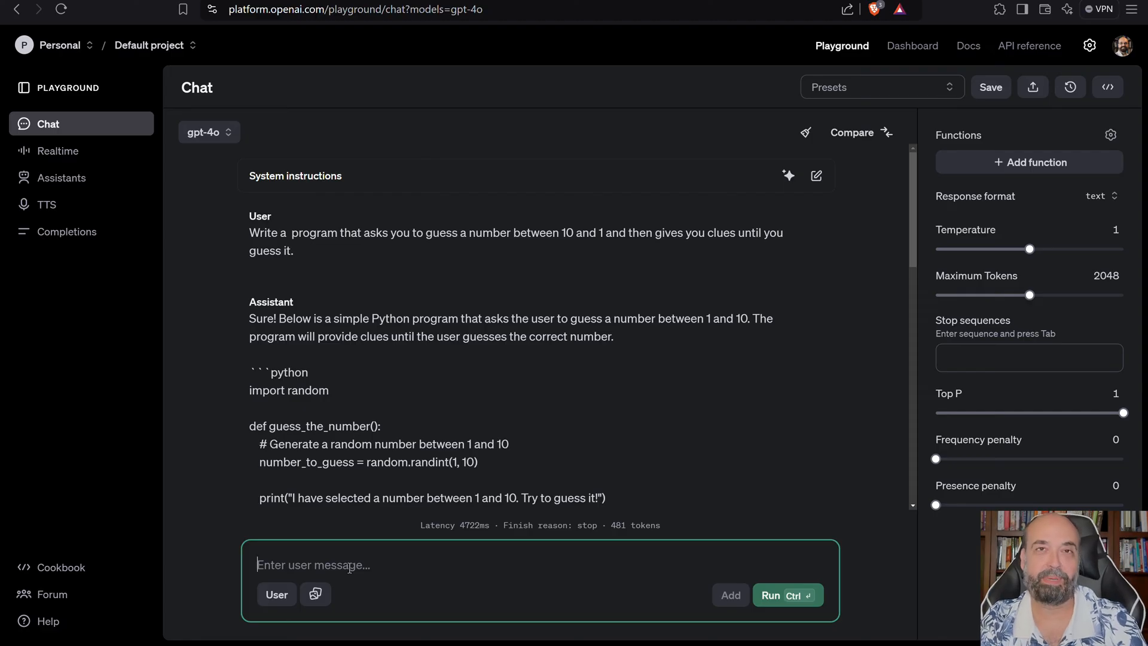
{"action": "type", "text": "No write this in Commodore 64 BAS"}
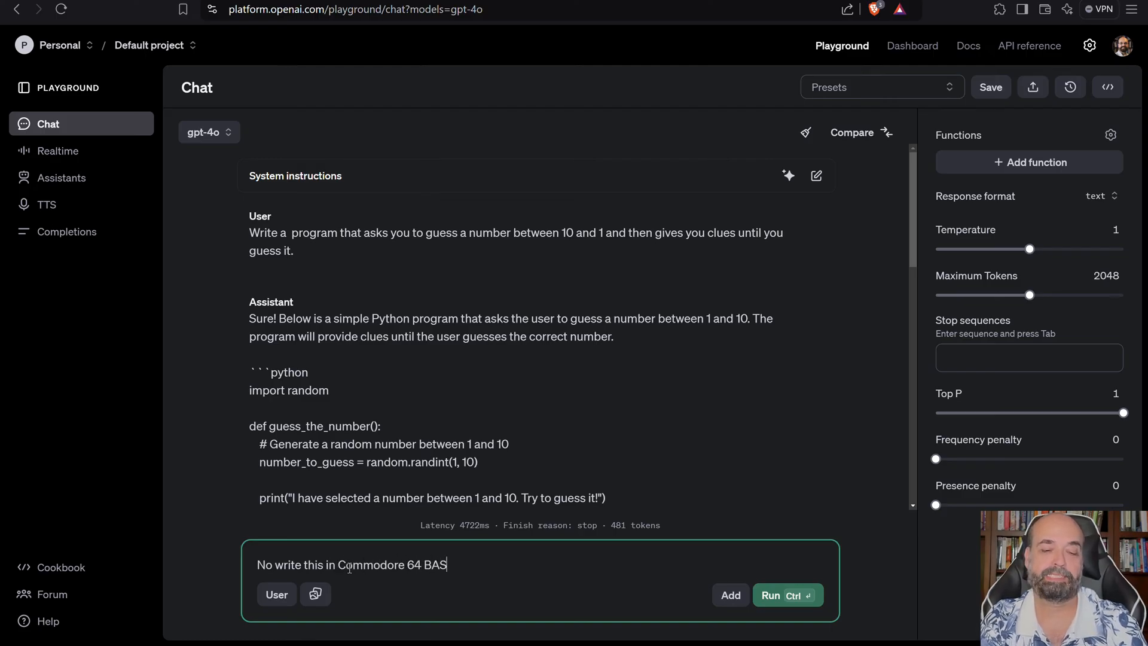
{"action": "type", "text": "IC"}
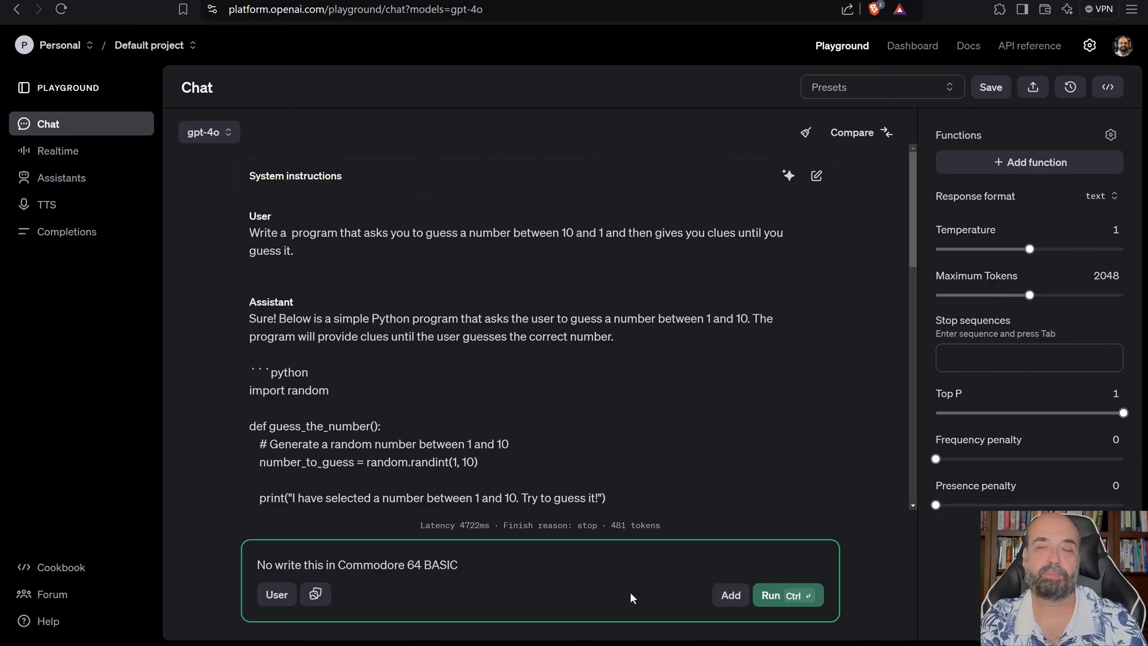
{"action": "left_click", "coordinate": [788, 595]}
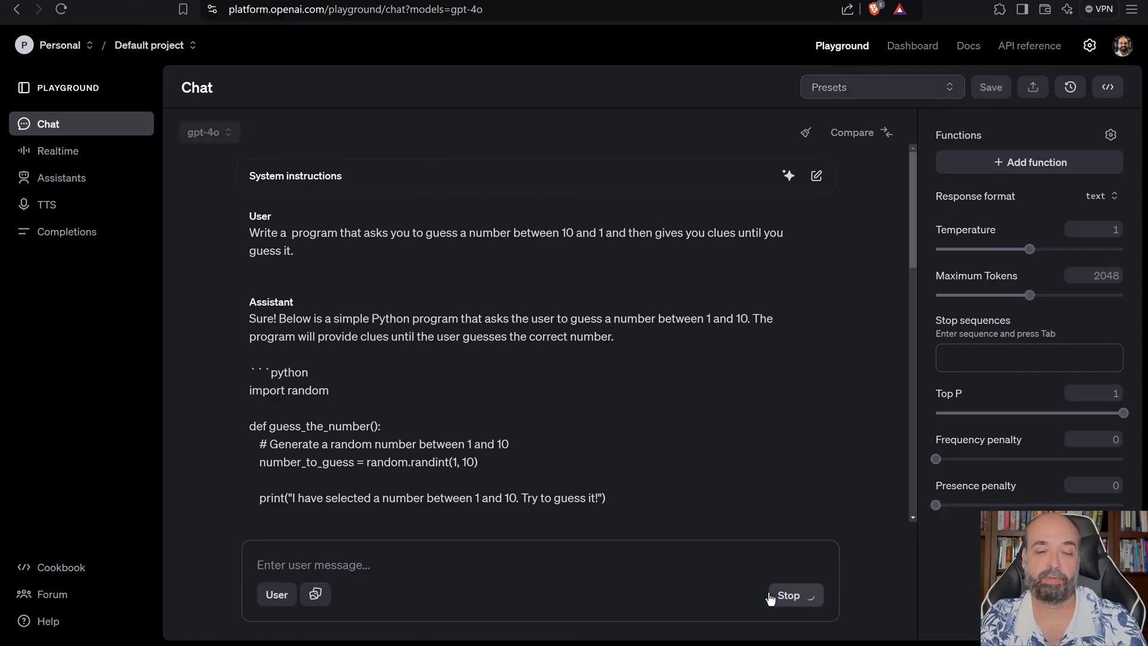
{"action": "scroll", "scroll_direction": "down", "scroll_amount": 3}
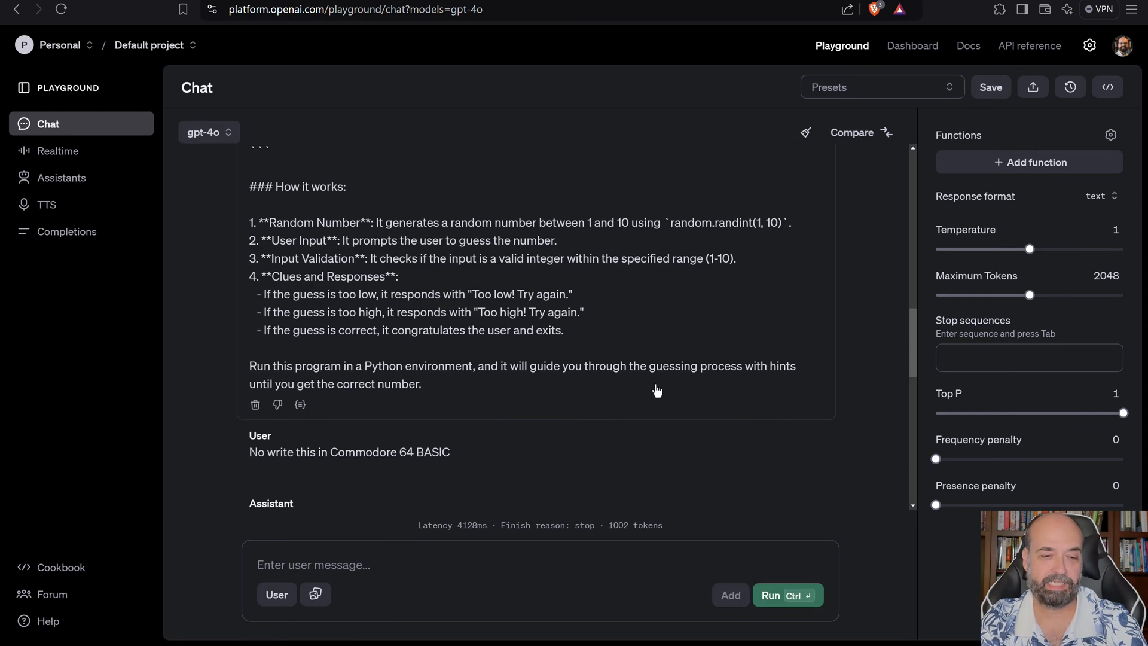
{"action": "scroll", "scroll_direction": "down", "scroll_amount": 3}
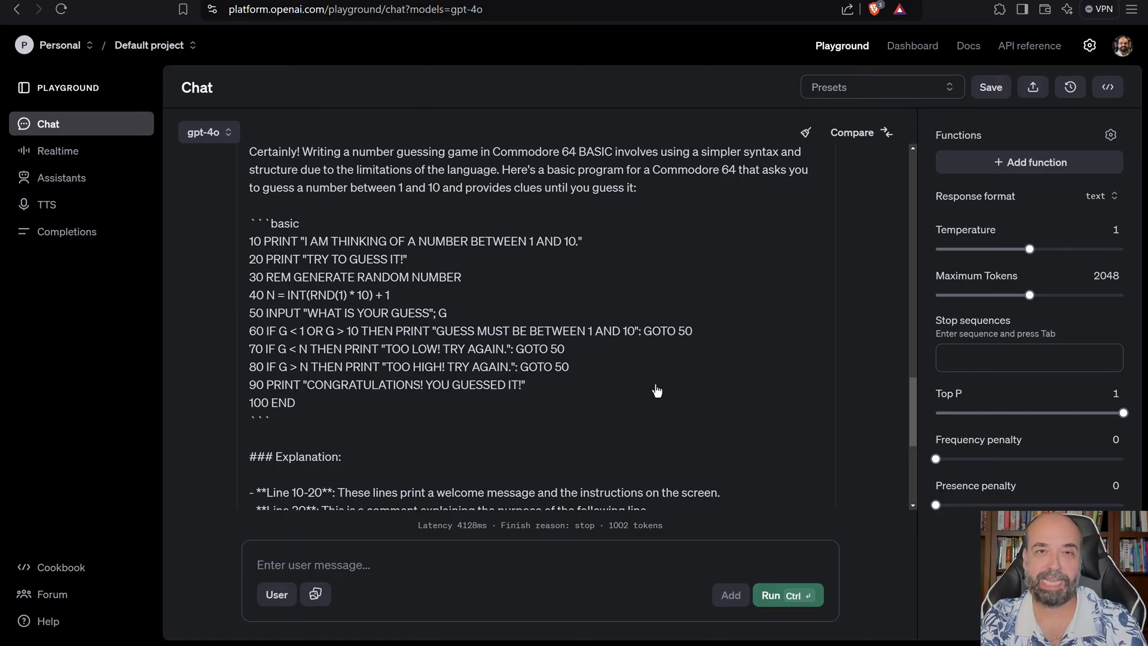
{"action": "mouse_move", "coordinate": [268, 254]}
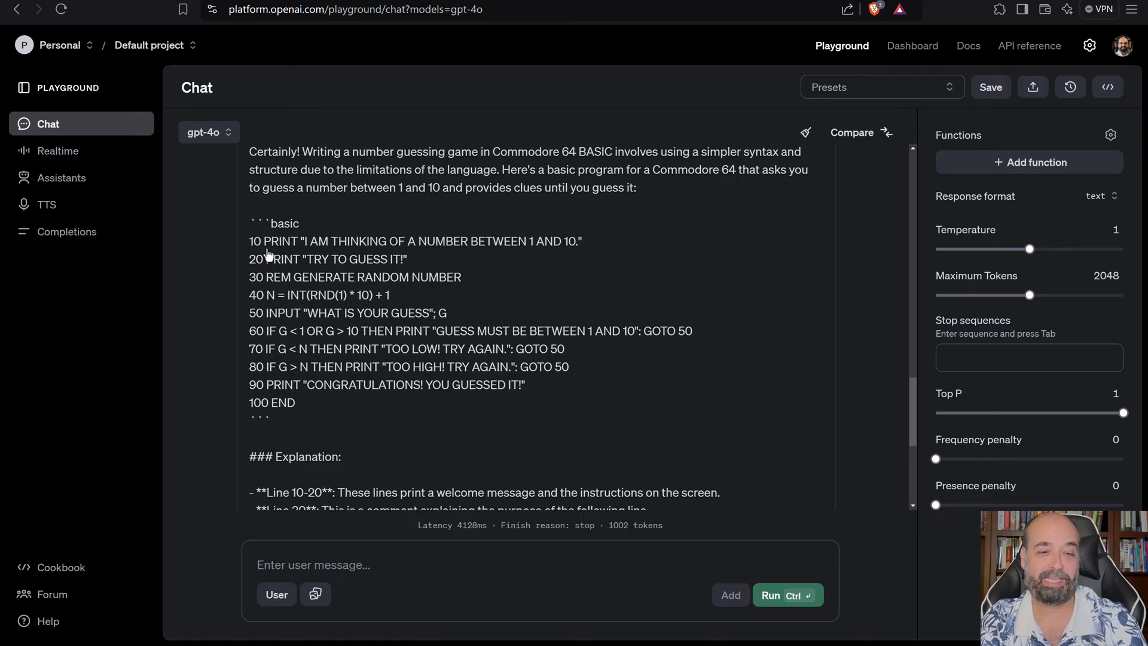
{"action": "mouse_move", "coordinate": [310, 387]}
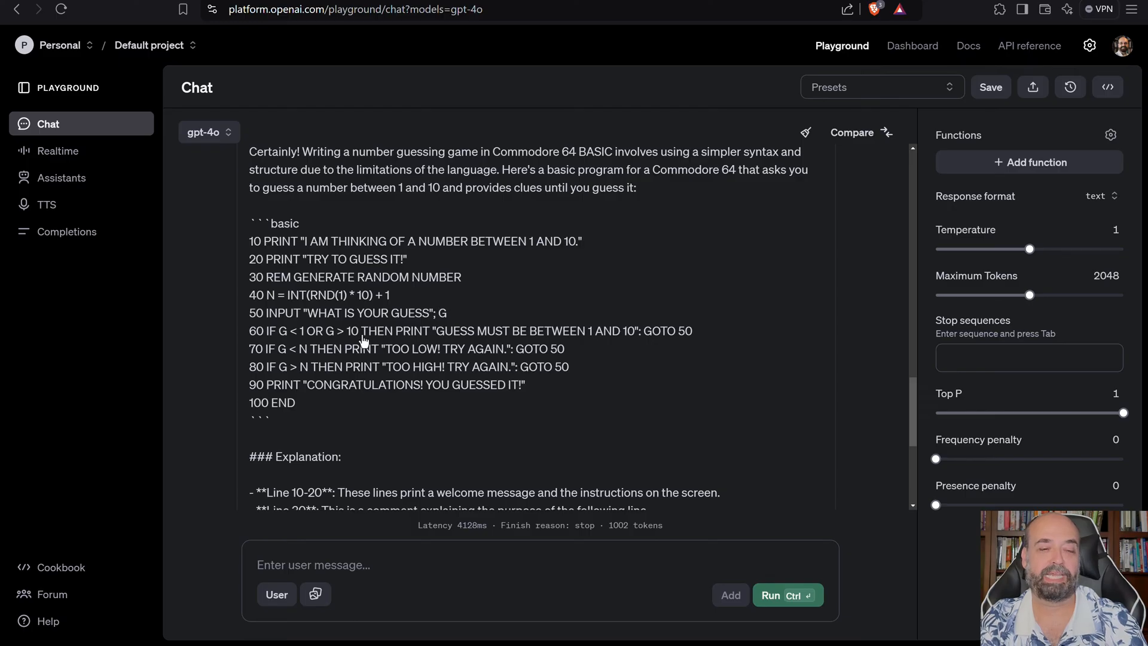
{"action": "mouse_move", "coordinate": [474, 368]}
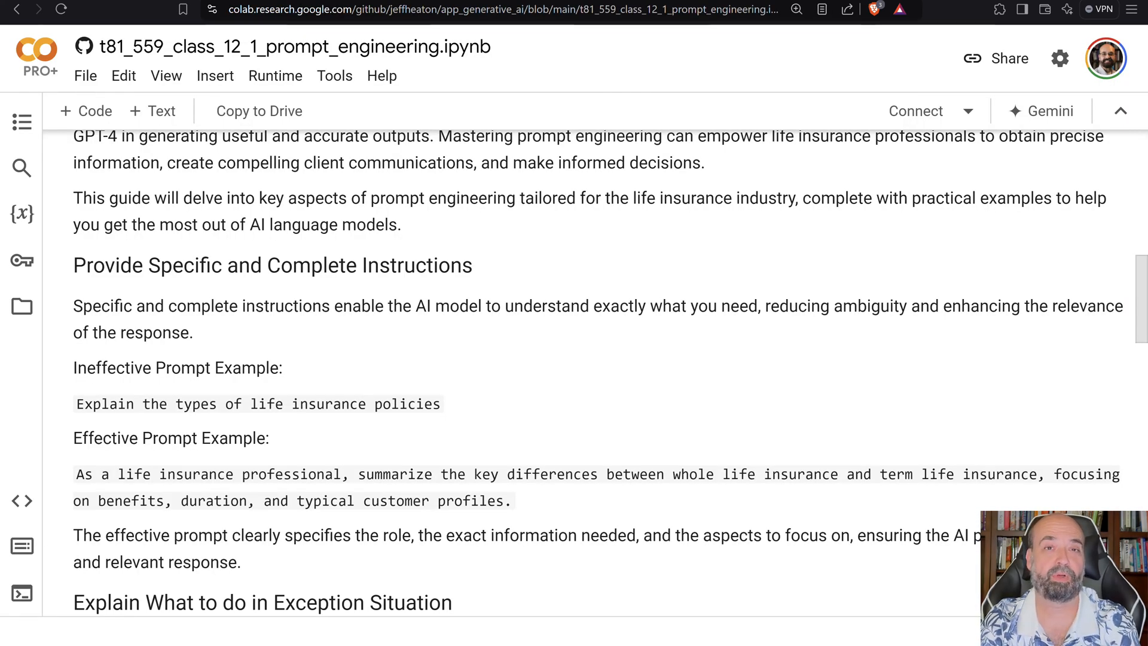
{"action": "scroll", "scroll_direction": "down", "scroll_amount": 3}
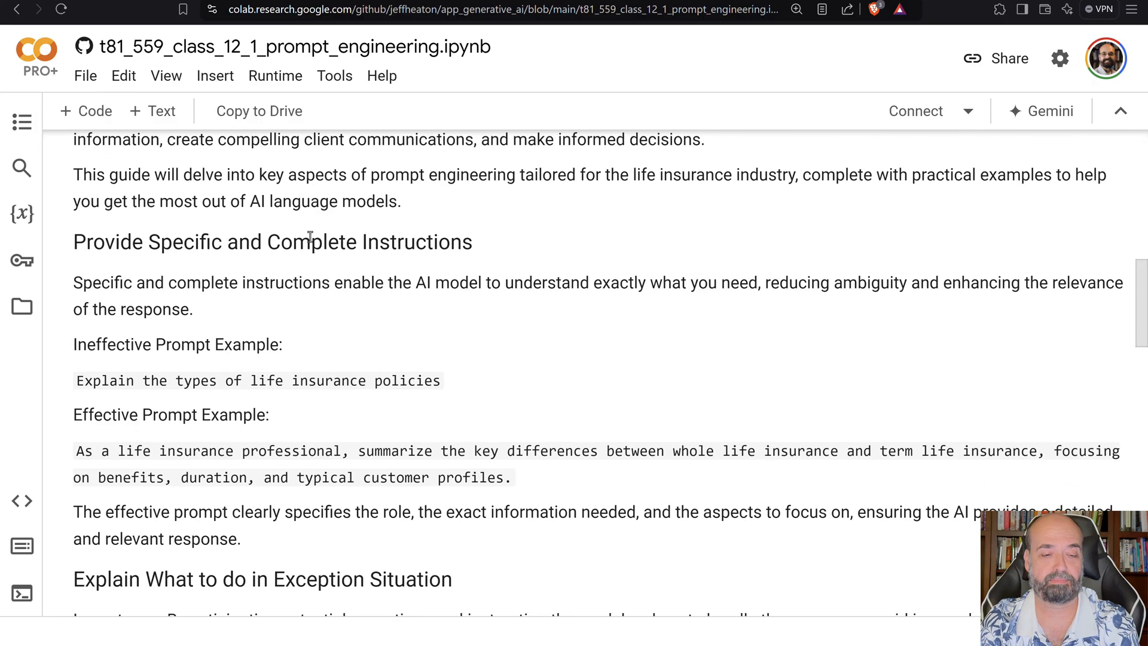
{"action": "scroll", "scroll_direction": "down", "scroll_amount": 3}
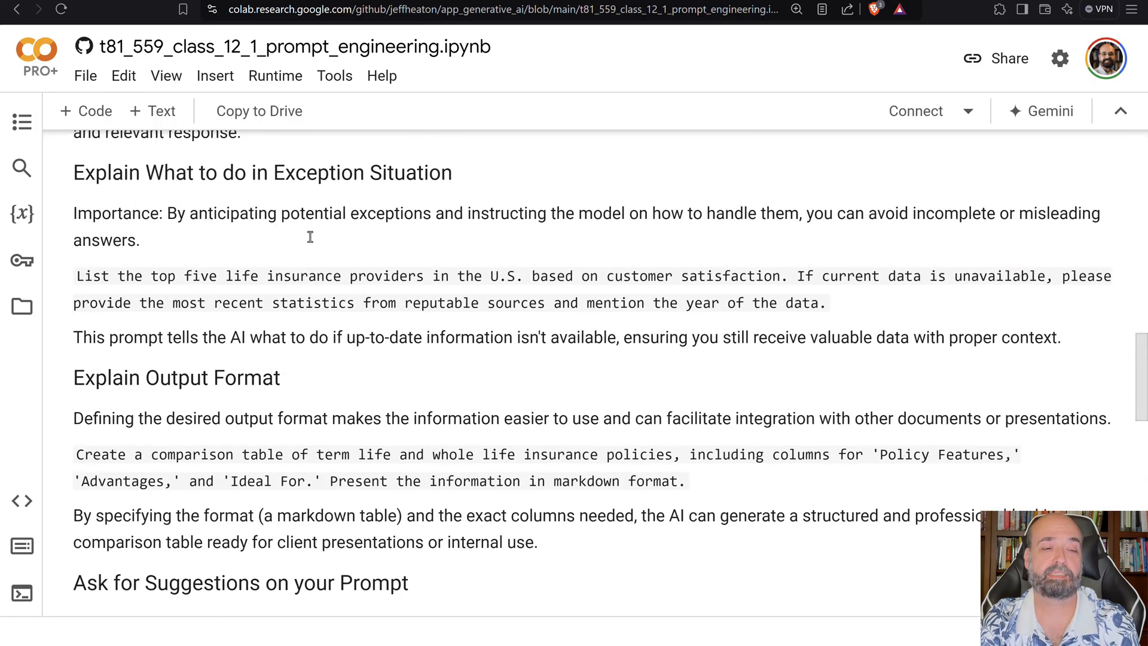
{"action": "scroll", "scroll_direction": "down", "scroll_amount": 3}
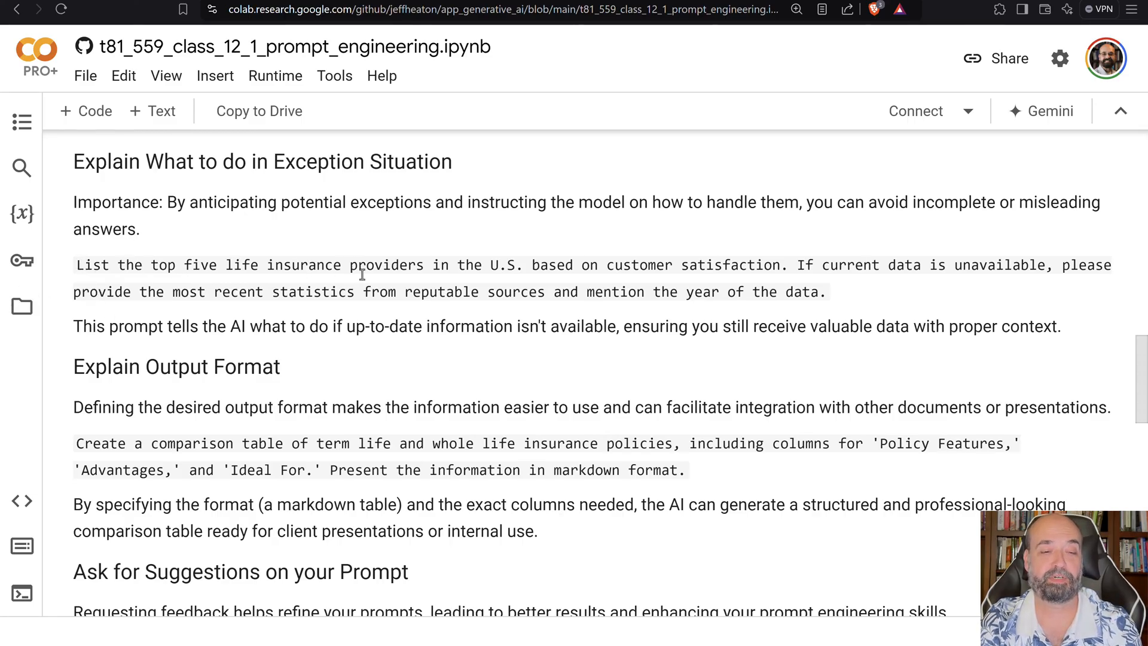
{"action": "mouse_move", "coordinate": [605, 281]}
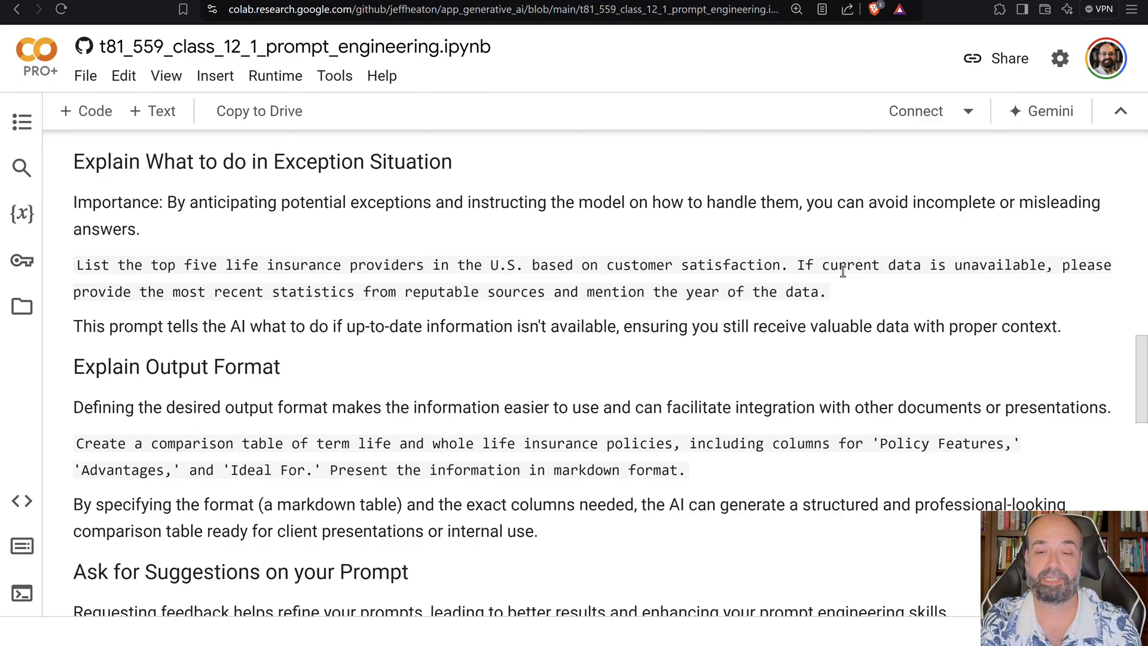
{"action": "mouse_move", "coordinate": [1069, 273]}
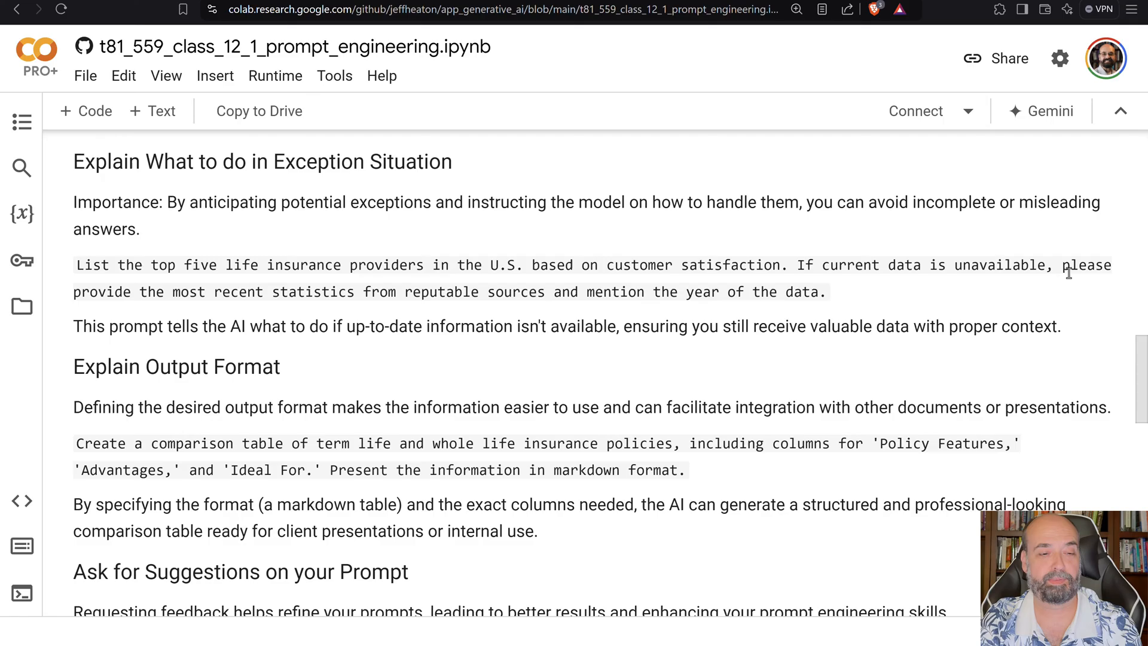
{"action": "mouse_move", "coordinate": [440, 292]}
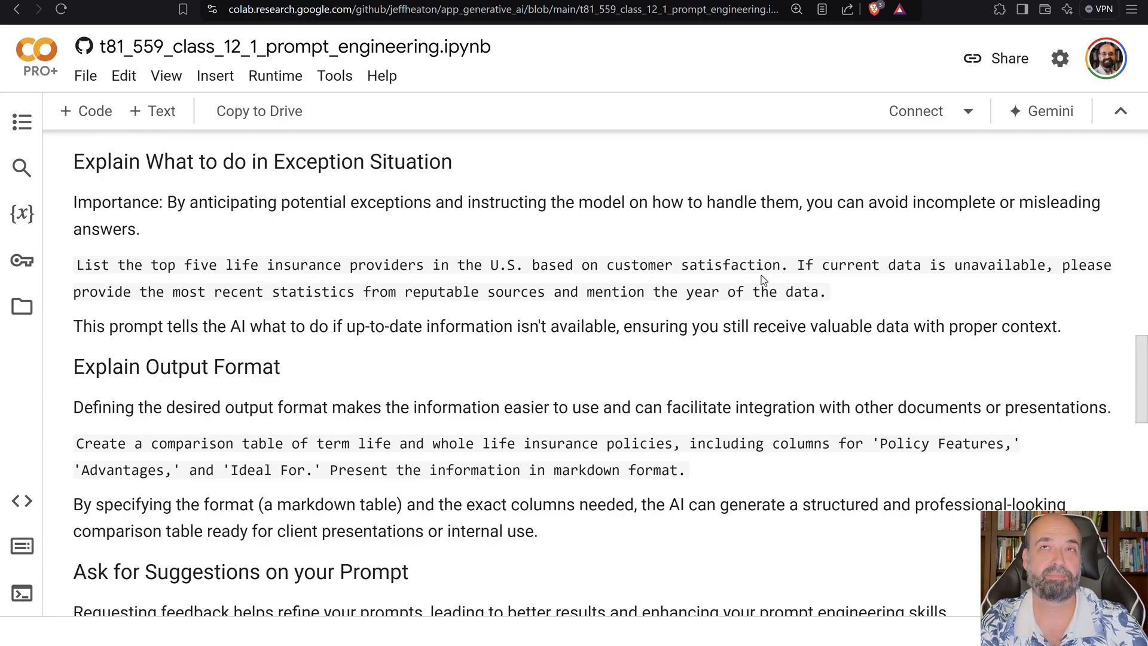
{"action": "scroll", "scroll_direction": "down", "scroll_amount": 3}
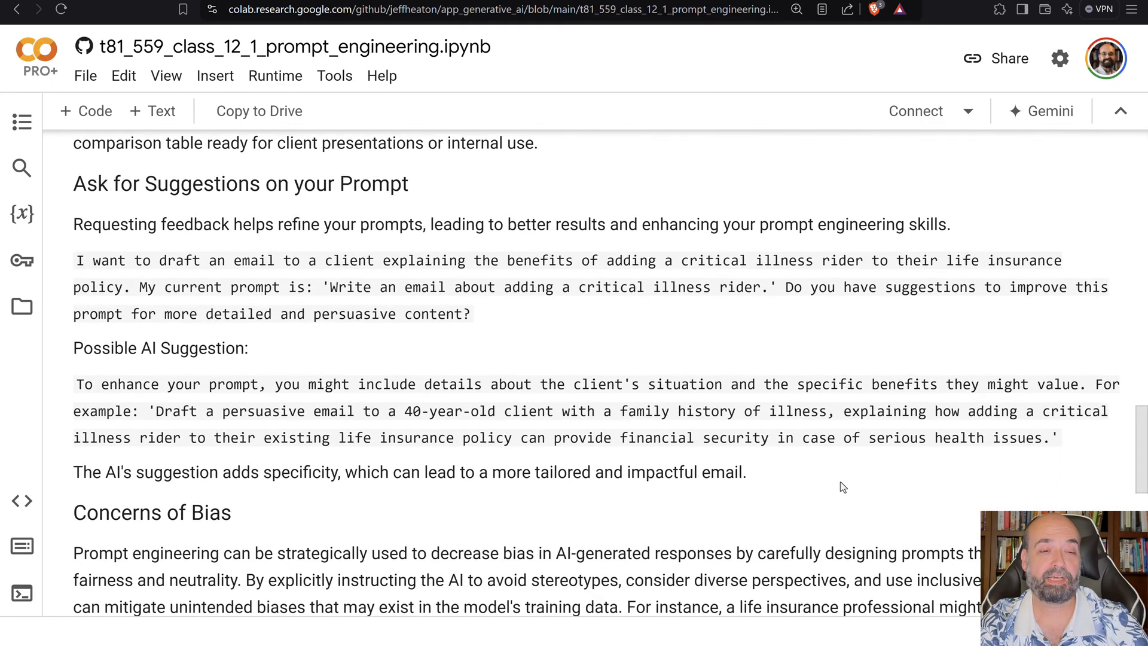
Select the 'Ask for Suggestions' example prompt about the critical illness rider email.
{"action": "scroll", "scroll_direction": "down", "scroll_amount": 3}
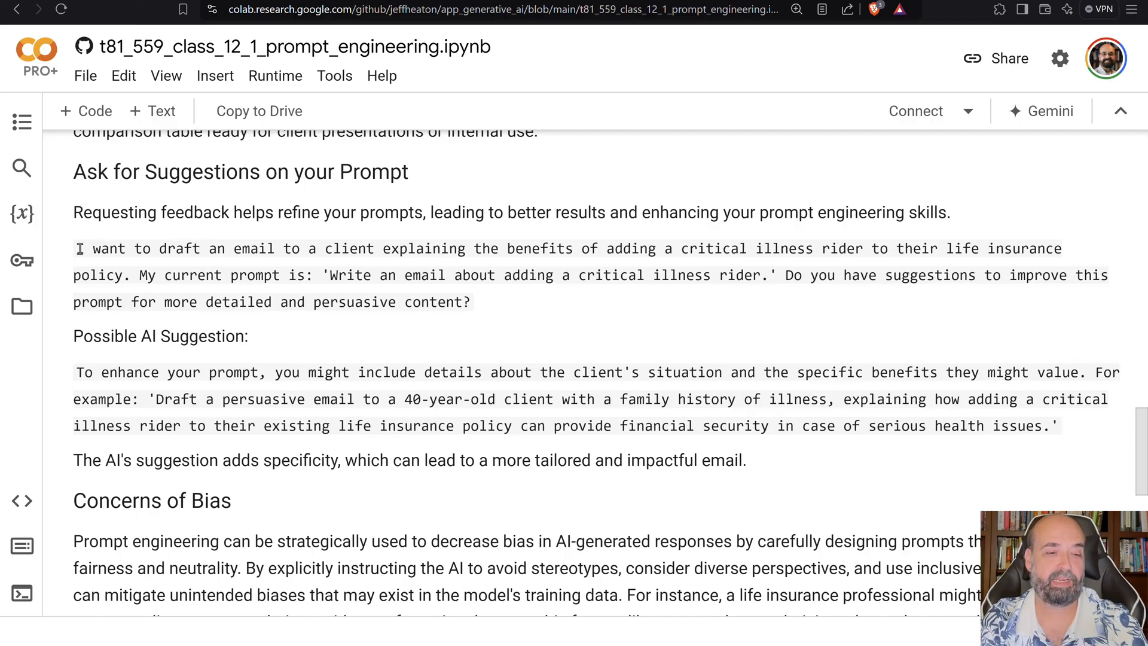
{"action": "left_click_drag", "start_coordinate": [75, 248], "coordinate": [272, 248]}
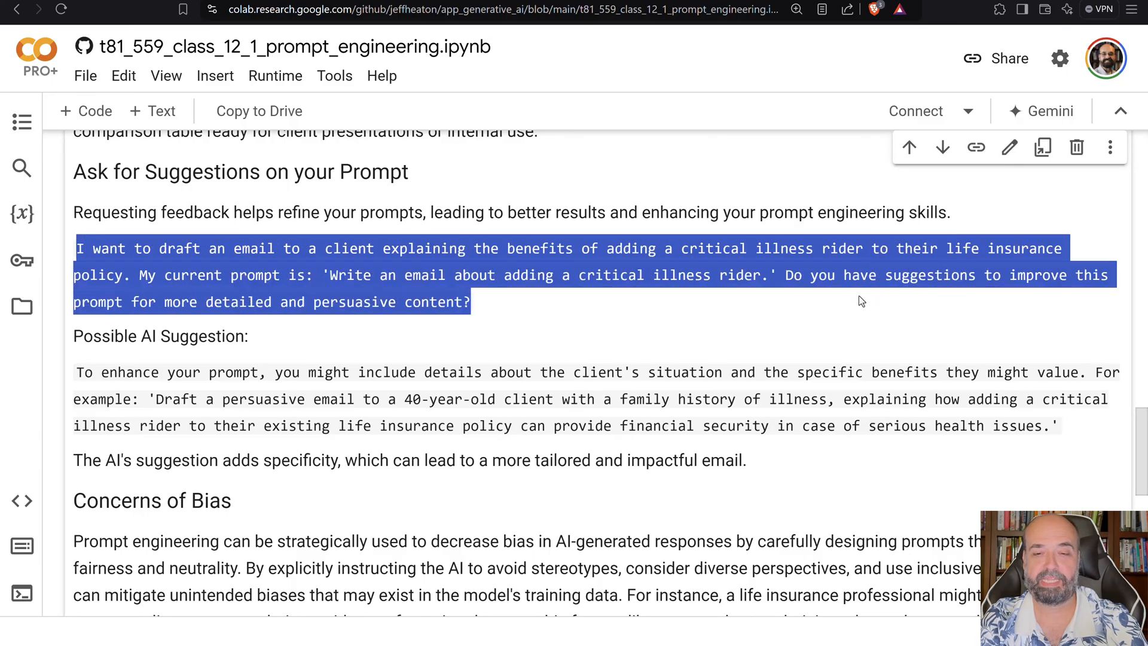
{"action": "mouse_move", "coordinate": [851, 308]}
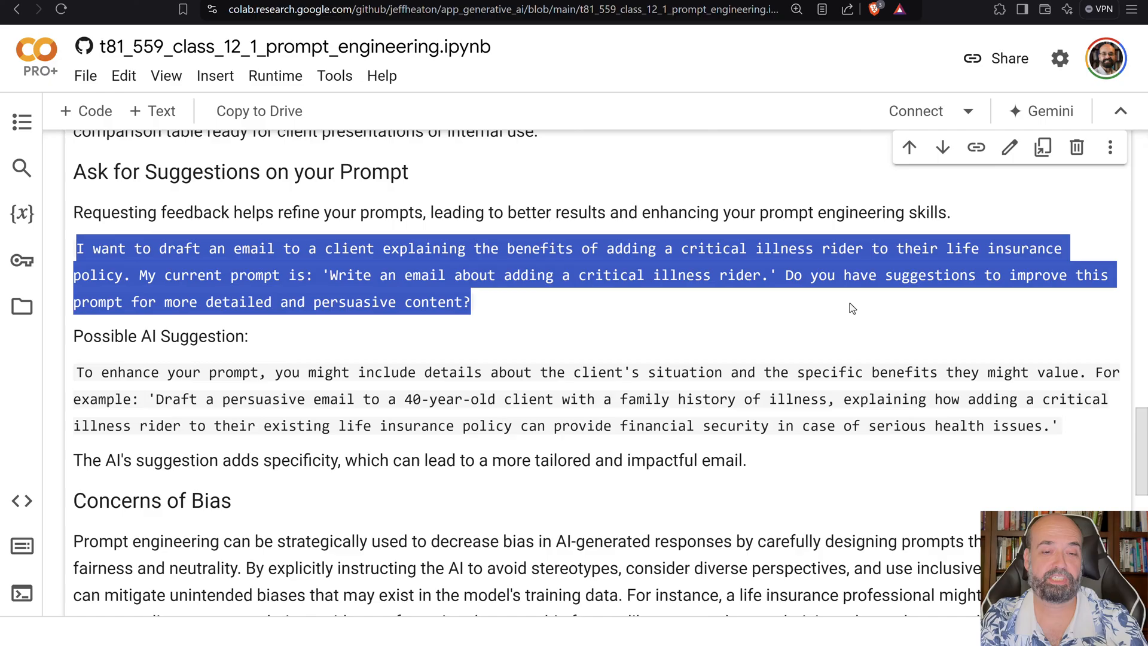
{"action": "mouse_move", "coordinate": [634, 42]}
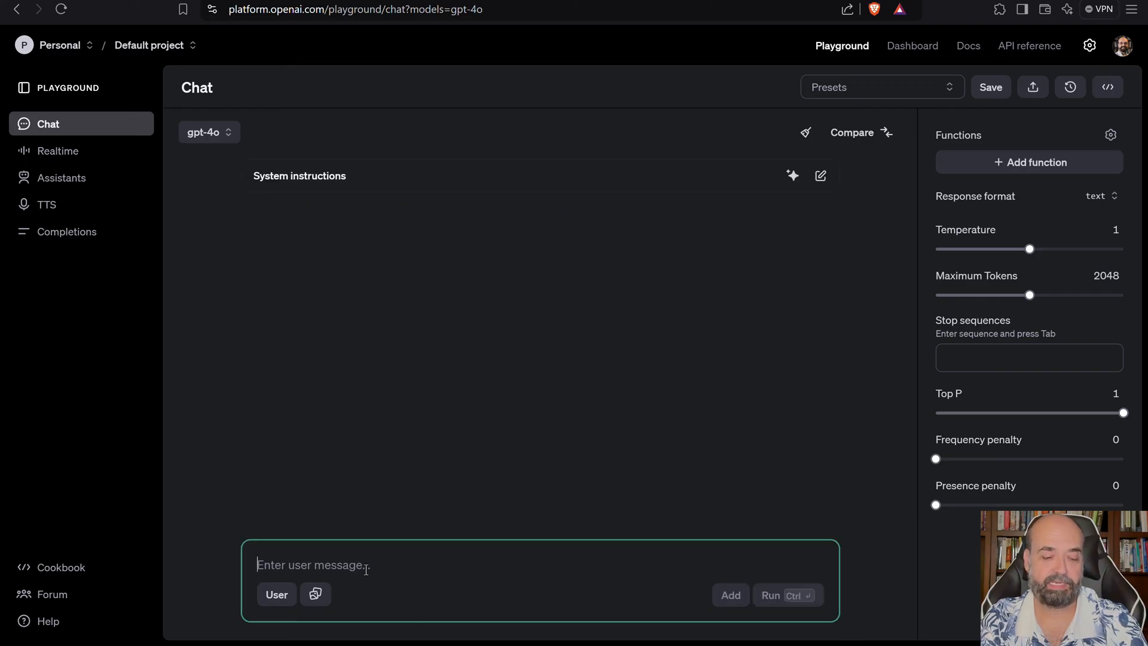
Submit the critical illness rider email prompt to gpt-4o for improvement suggestions.
{"action": "type", "text": "I want to draft an email to a client explaining the benefits of adding a critical illness rider to their life insurance policy. My current prompt is: 'Write an email about adding a critical illness rider.' Do you have suggestions to improve this prompt for more detailed and persuasive content?"}
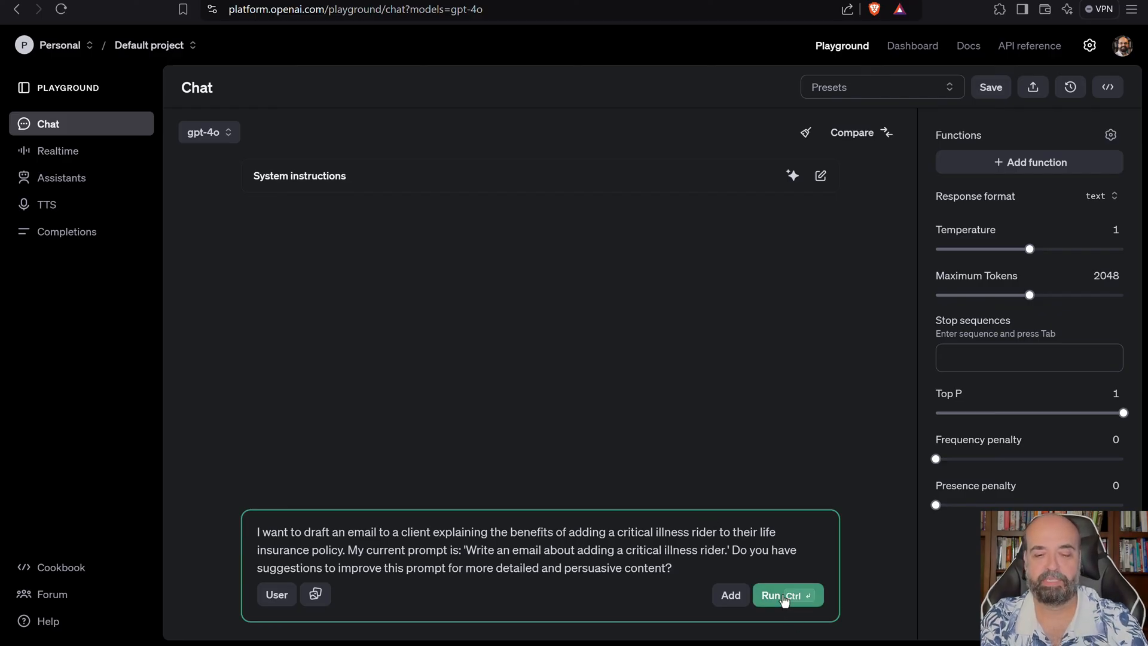
{"action": "left_click", "coordinate": [781, 595]}
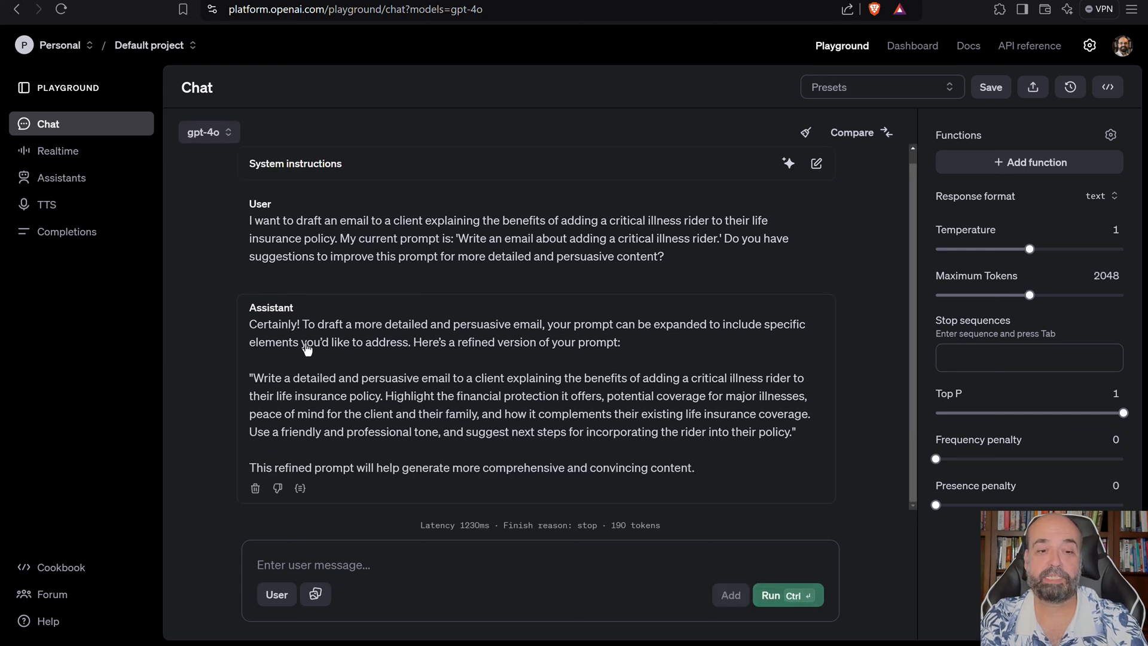
{"action": "mouse_move", "coordinate": [621, 383]}
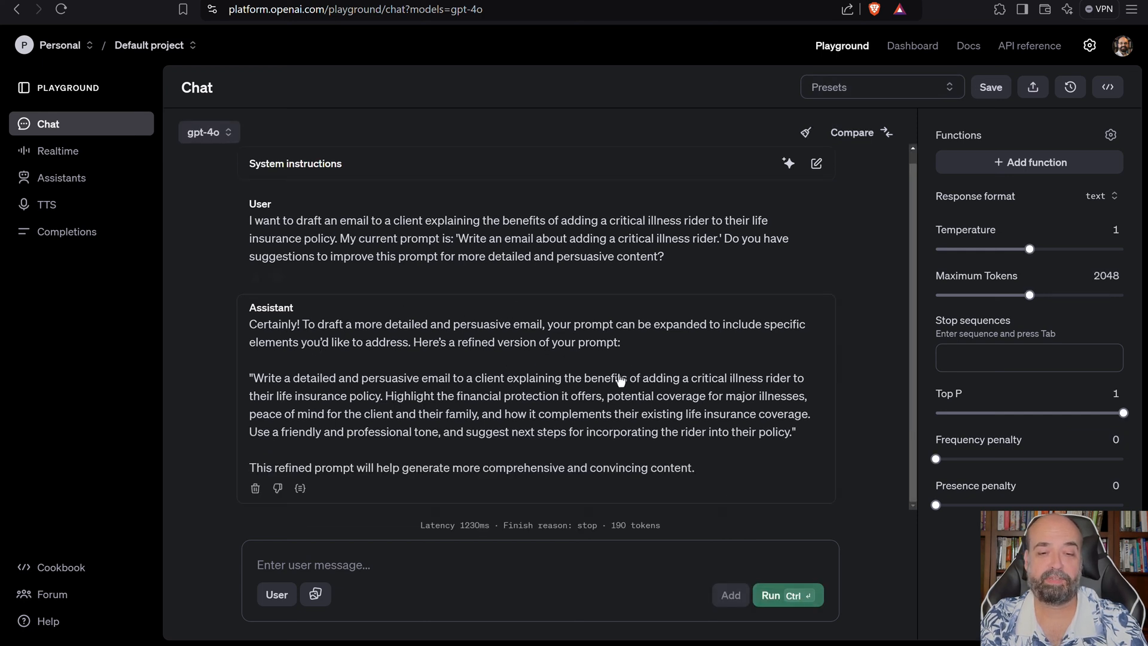
{"action": "mouse_move", "coordinate": [575, 281]}
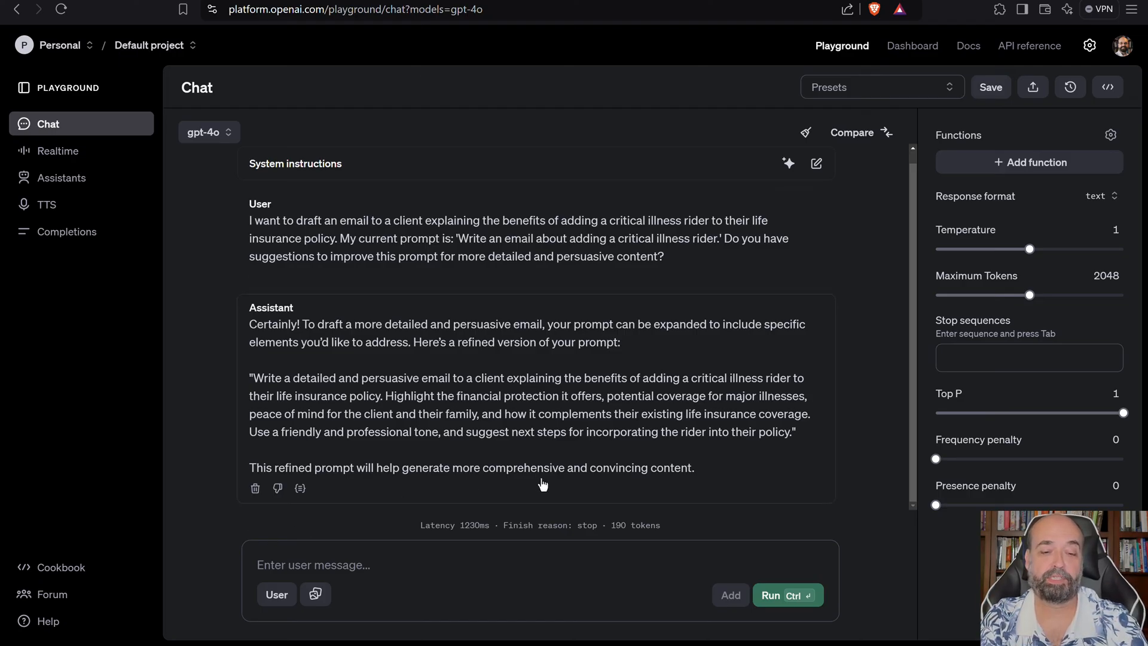
{"action": "mouse_move", "coordinate": [684, 473]}
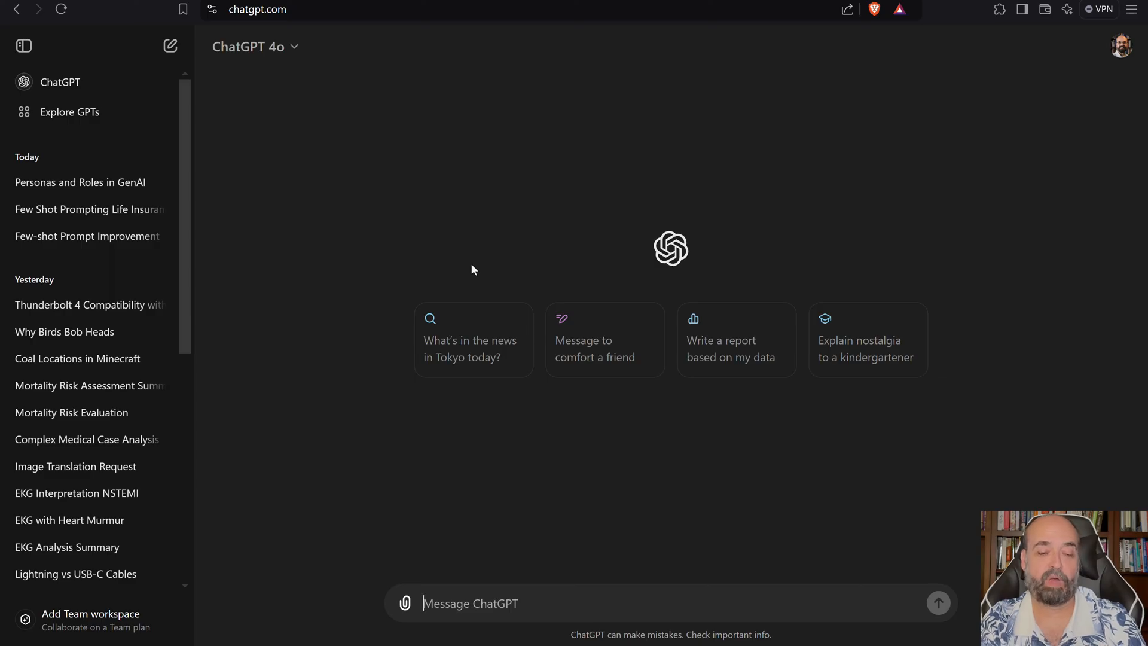
Request a 'square image of a doctor' in a new ChatGPT chat.
{"action": "type", "text": "square image of a"}
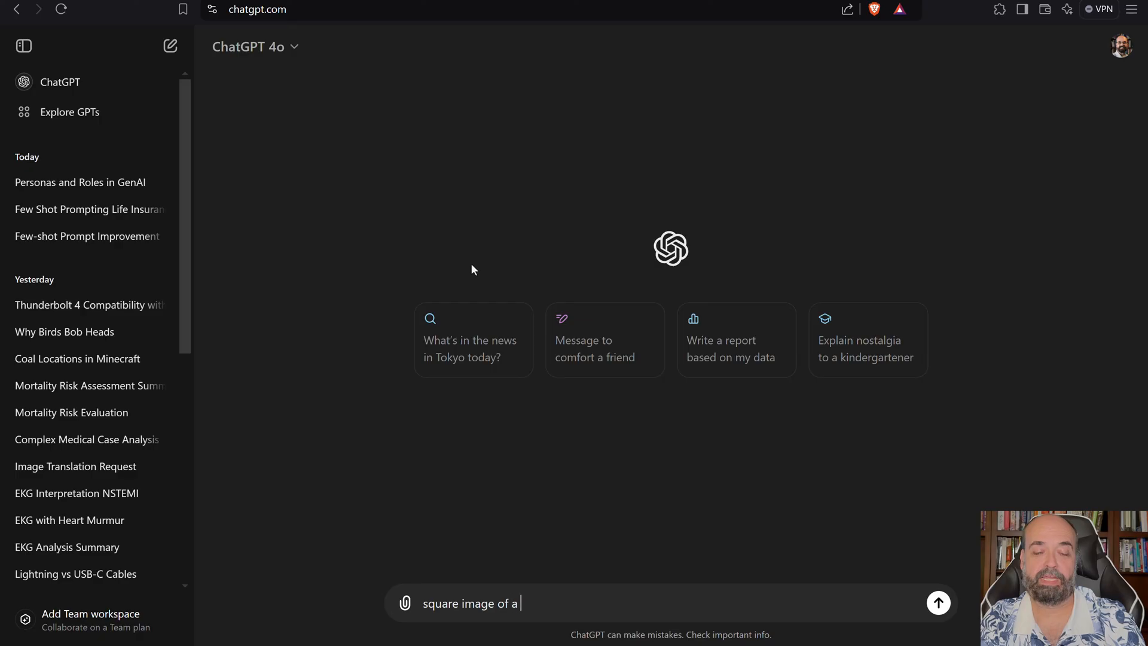
{"action": "left_click", "coordinate": [938, 602]}
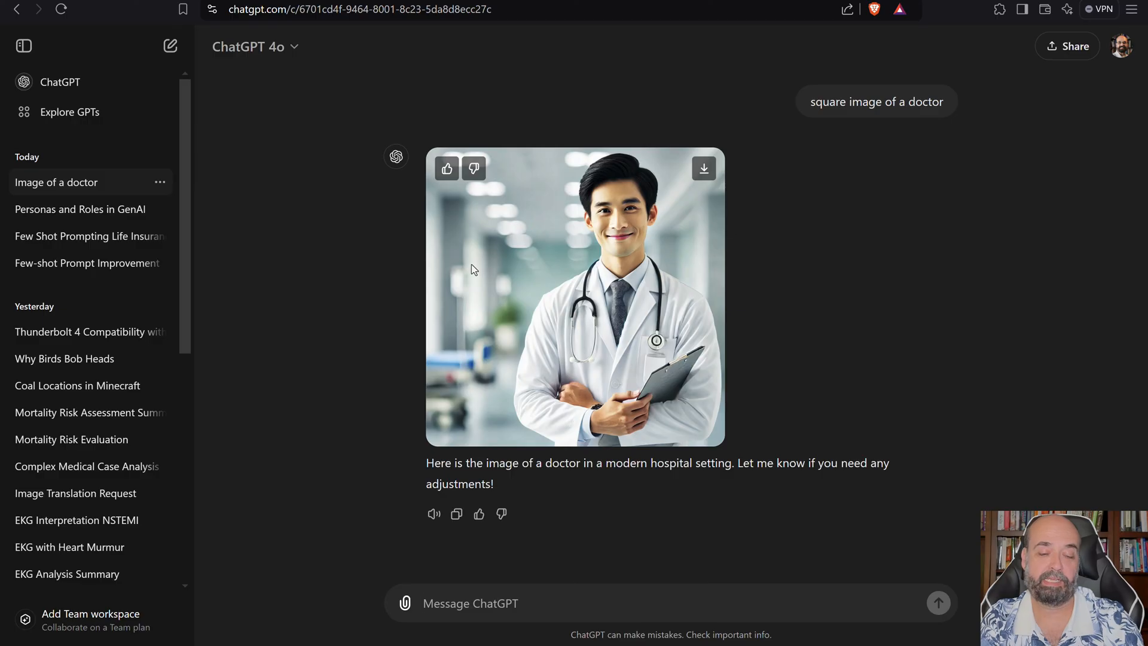
Send the follow-up request 'middle aged Indian female doctor' for a new image.
{"action": "type", "text": "midle"}
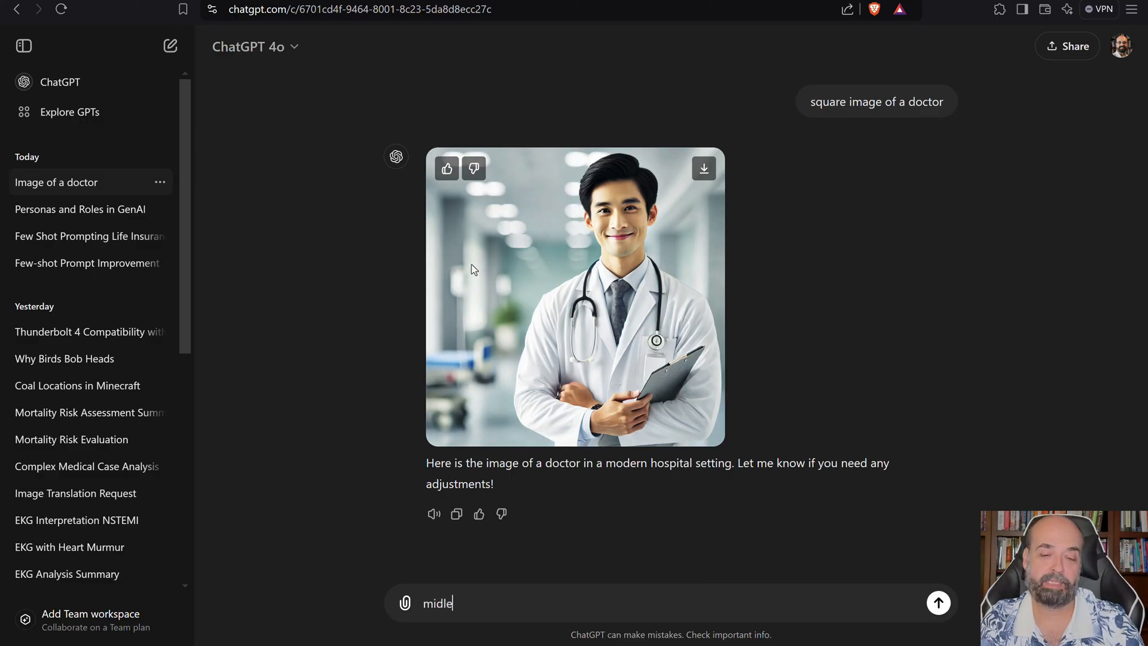
{"action": "type", "text": "middle aged Indian female doctor"}
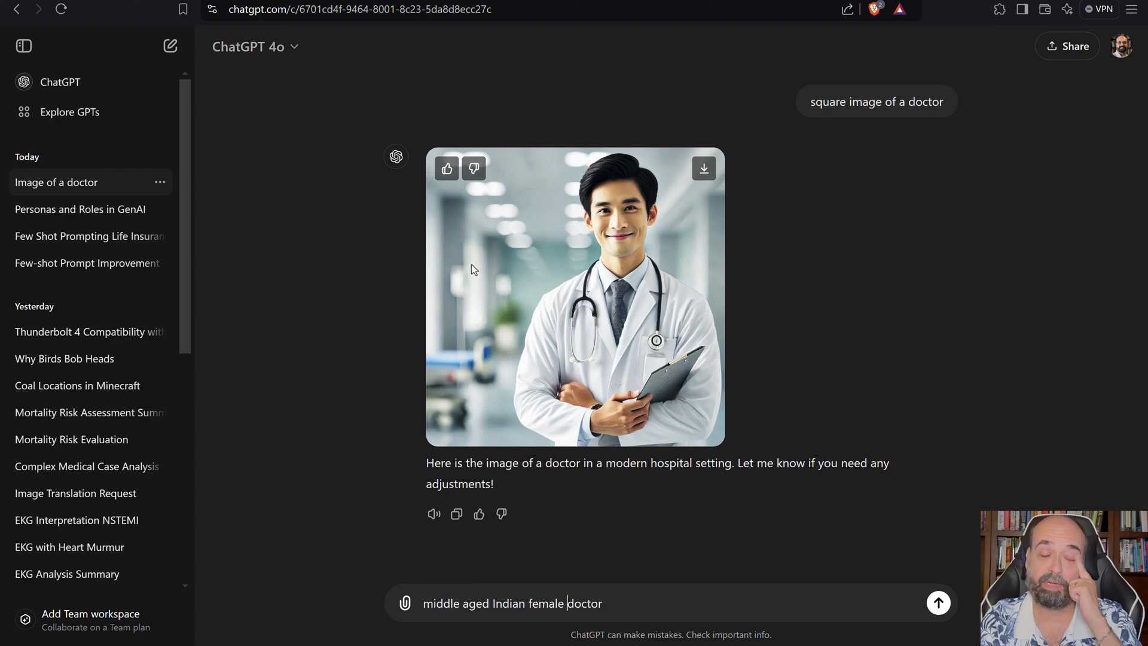
{"action": "left_click", "coordinate": [937, 602]}
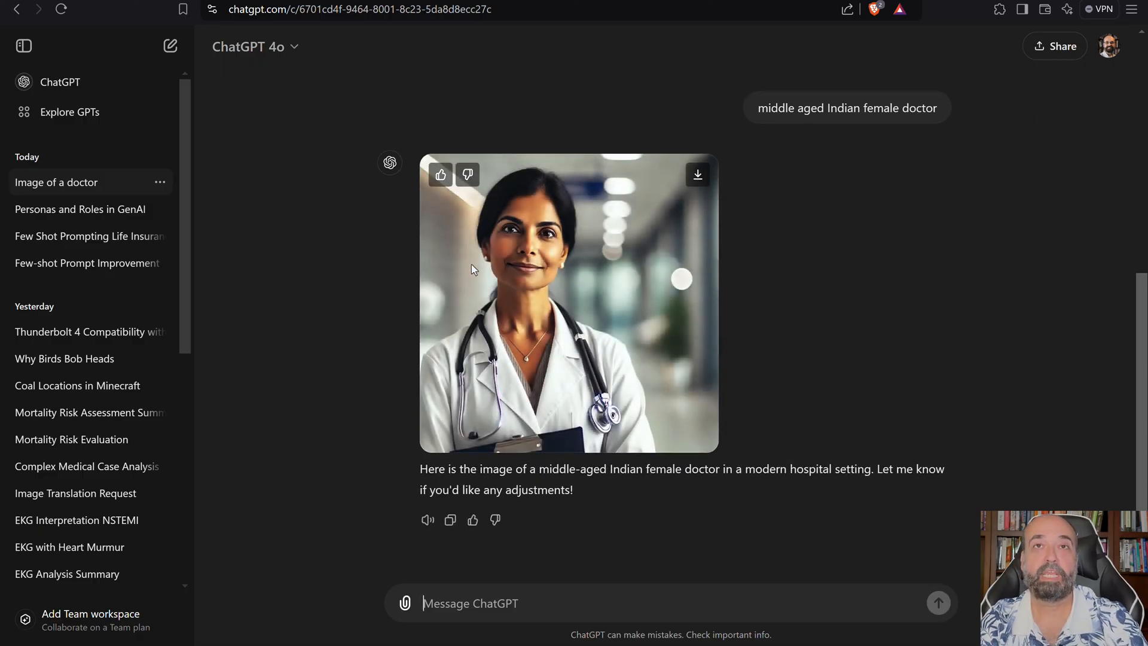
{"action": "mouse_move", "coordinate": [593, 187]}
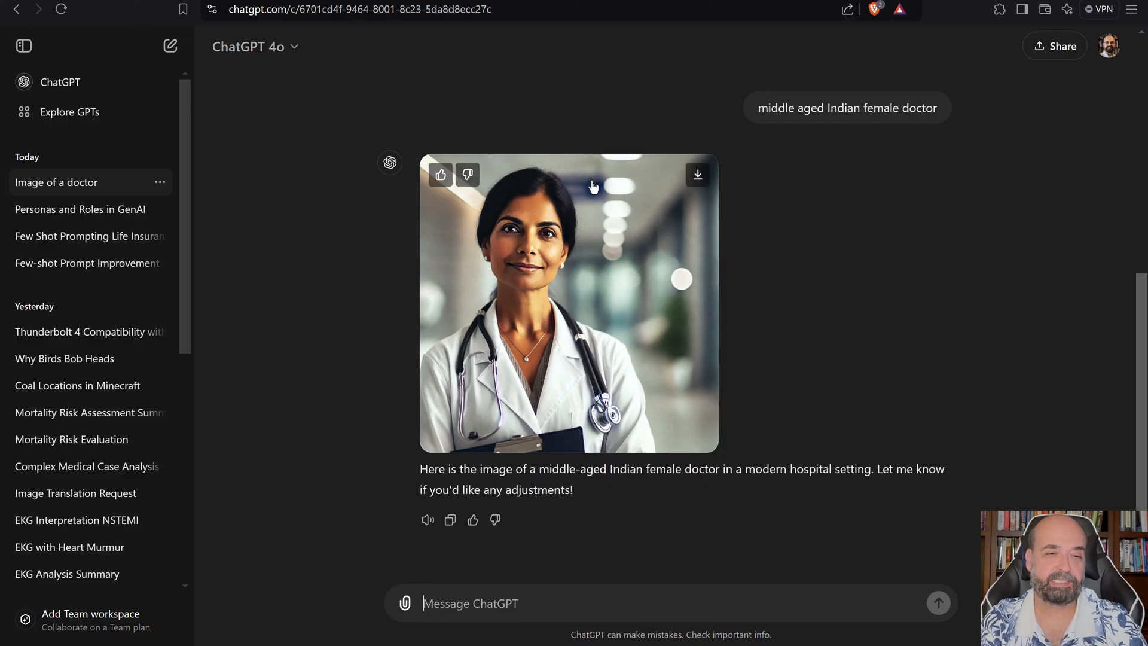